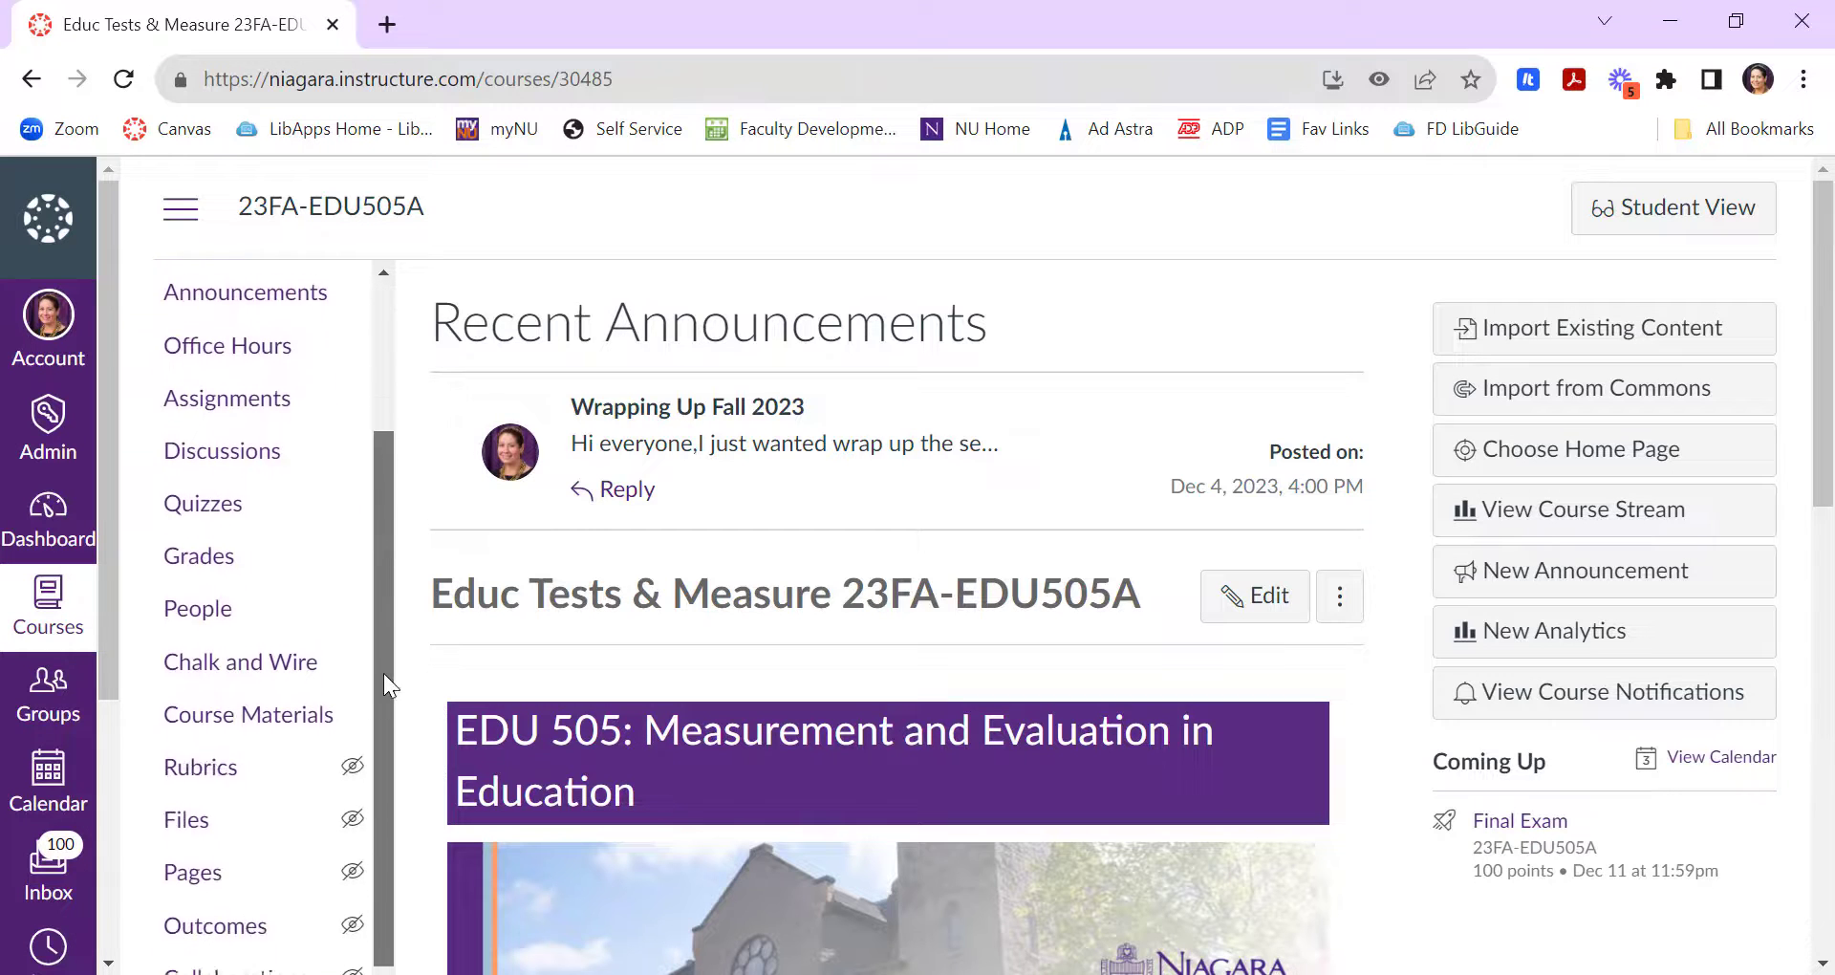
- Open Settings from the 23FA-EDU505A course navigation
scroll("down", 3)
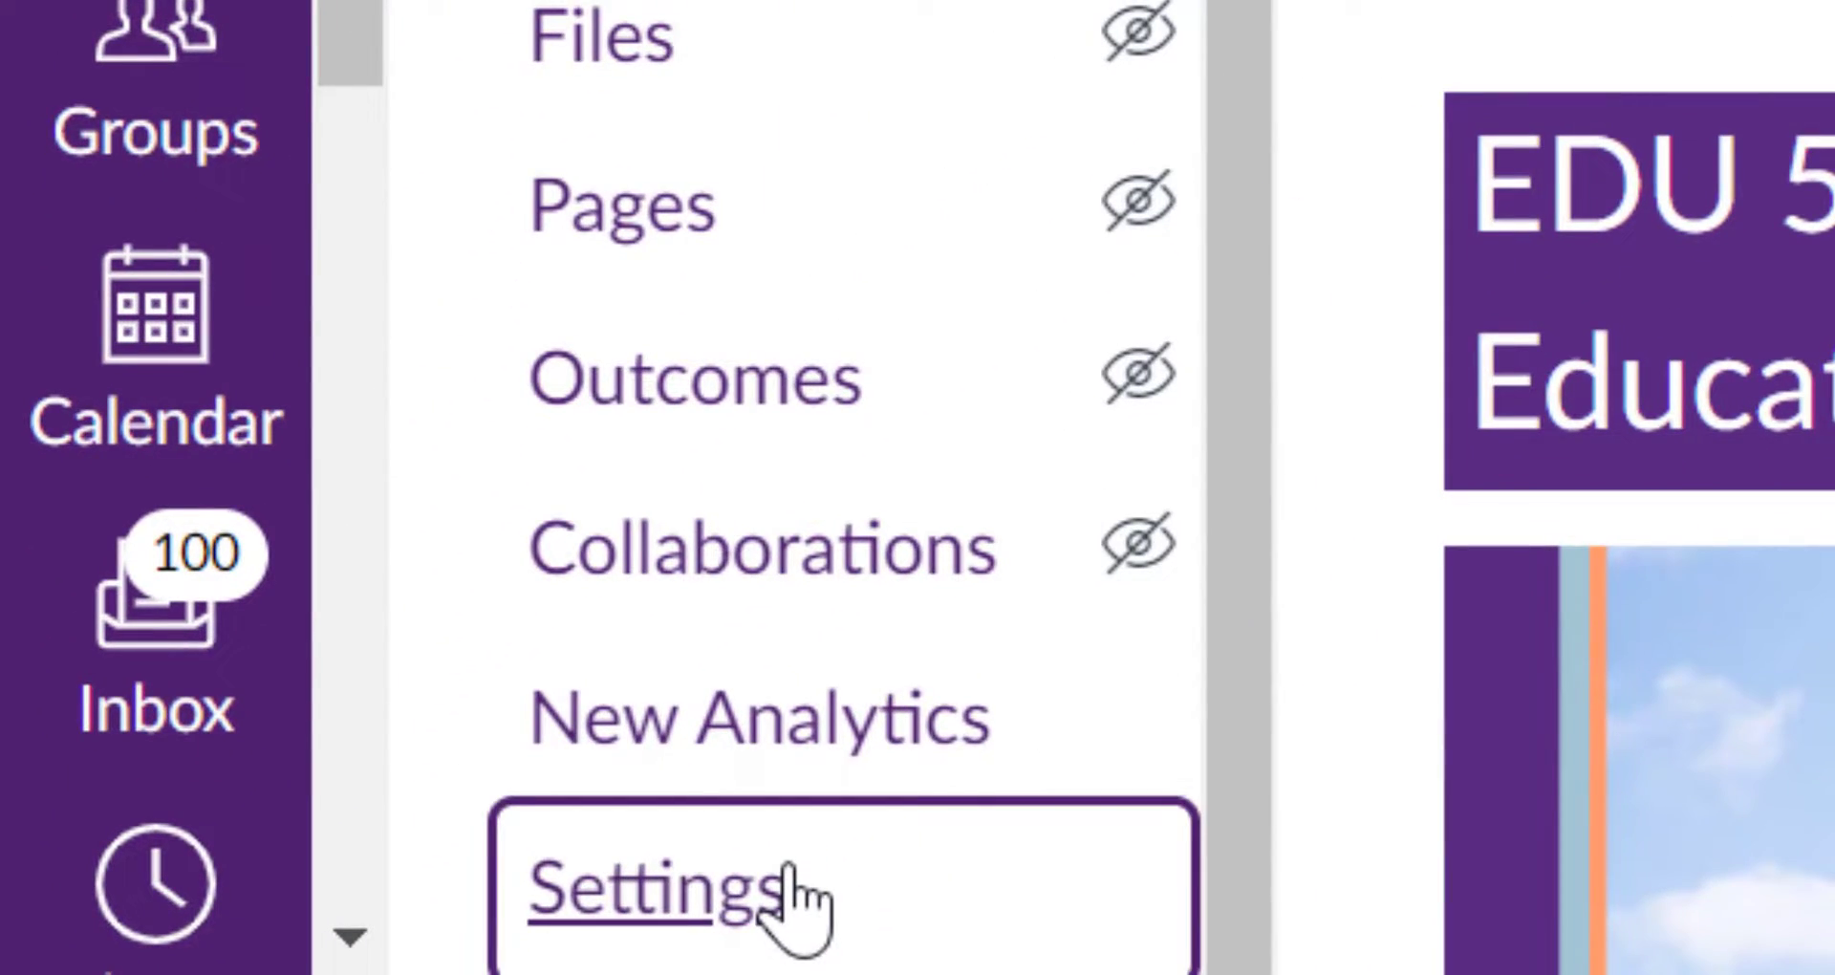
left_click(643, 882)
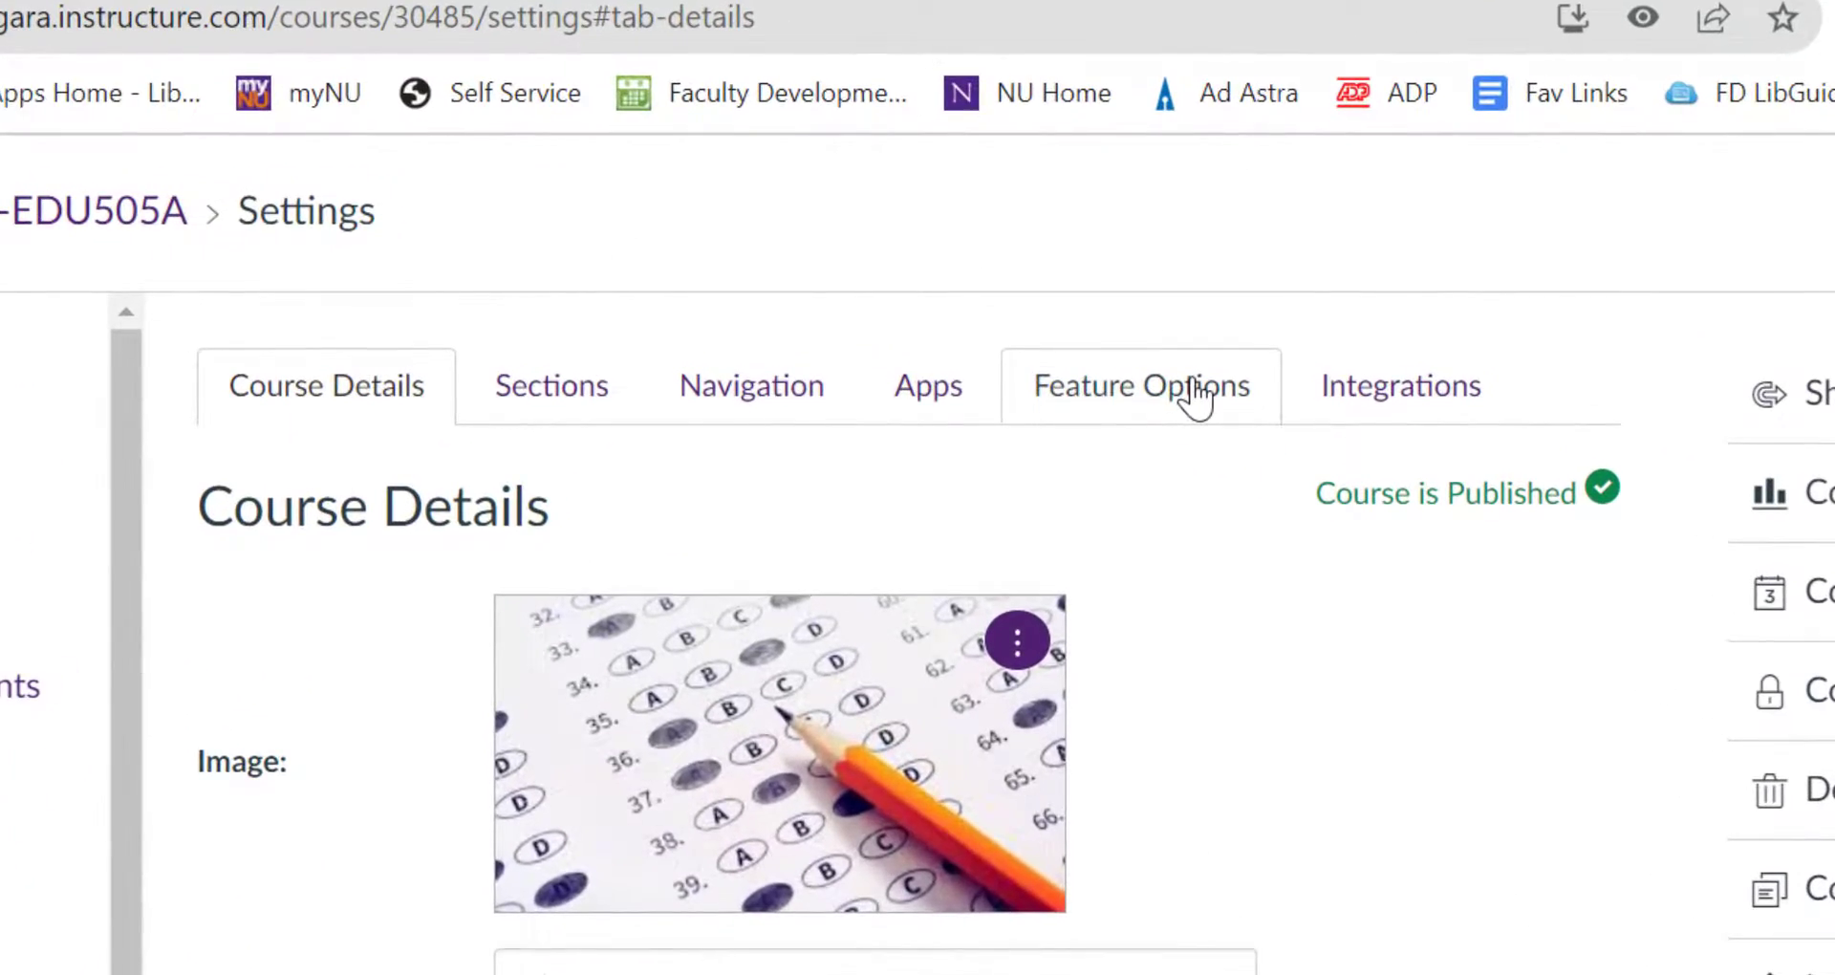
- Set Discussions/Announcements Redesign to Enabled in Feature Options, then open the Discussions list
left_click(1140, 386)
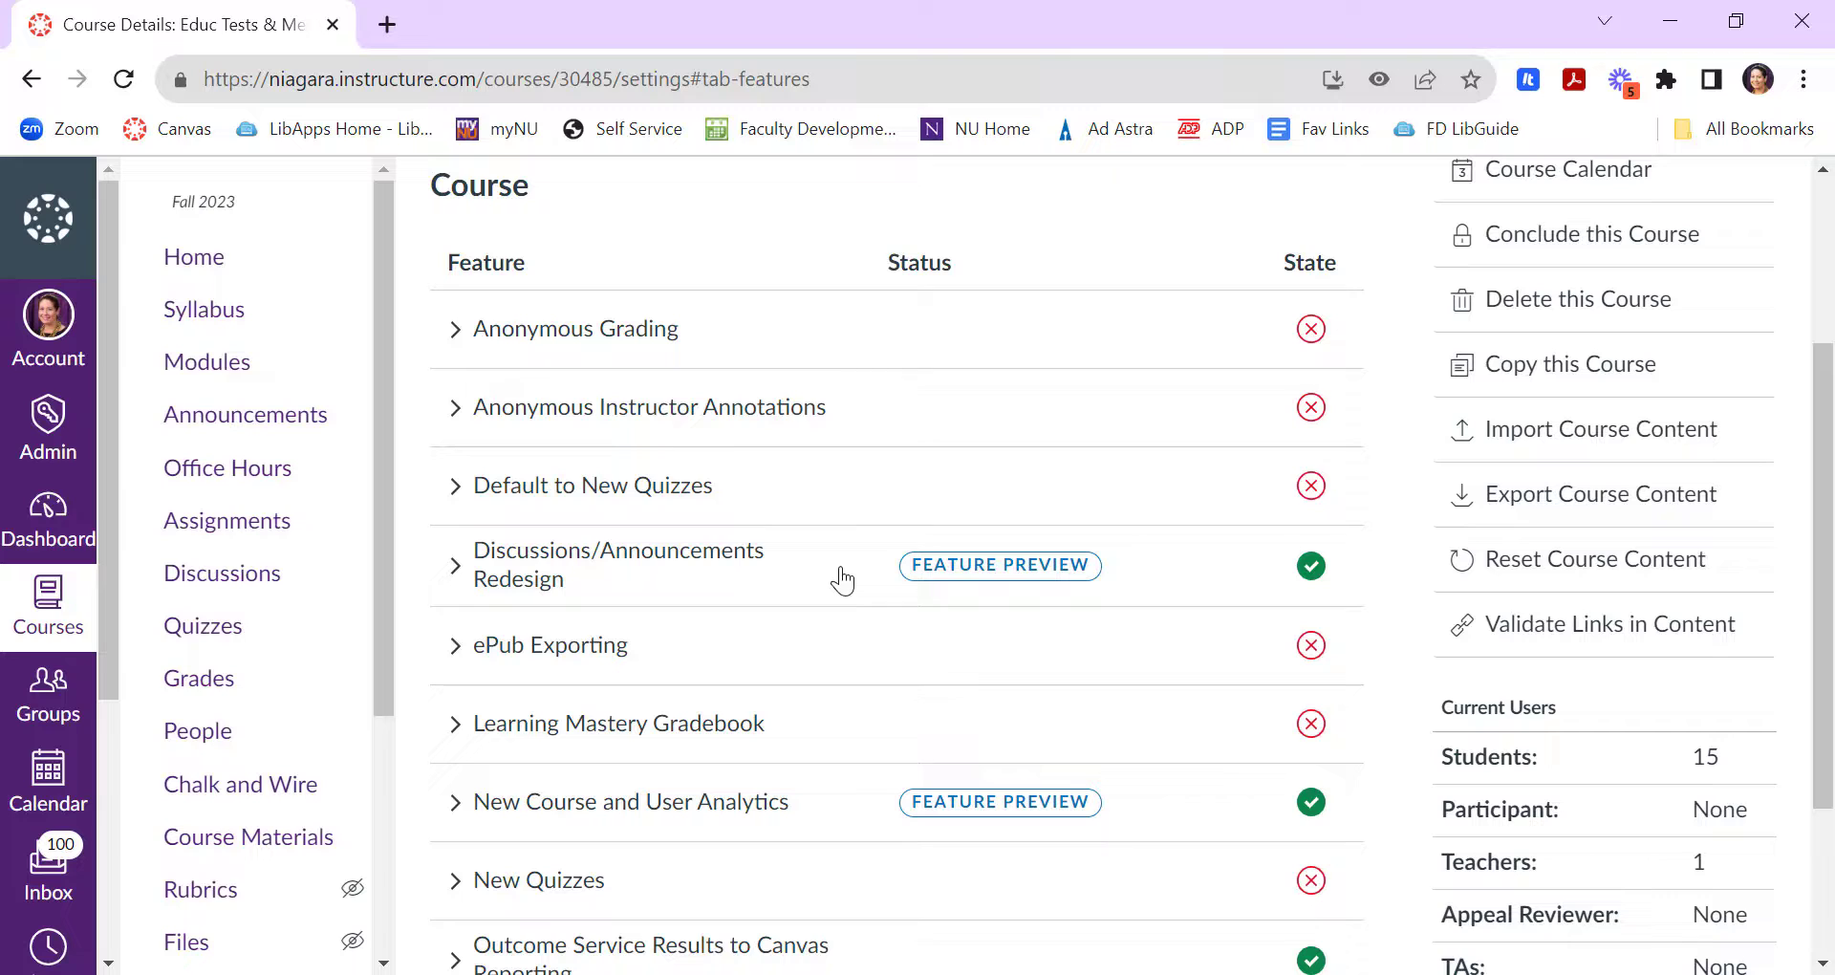
left_click(1309, 564)
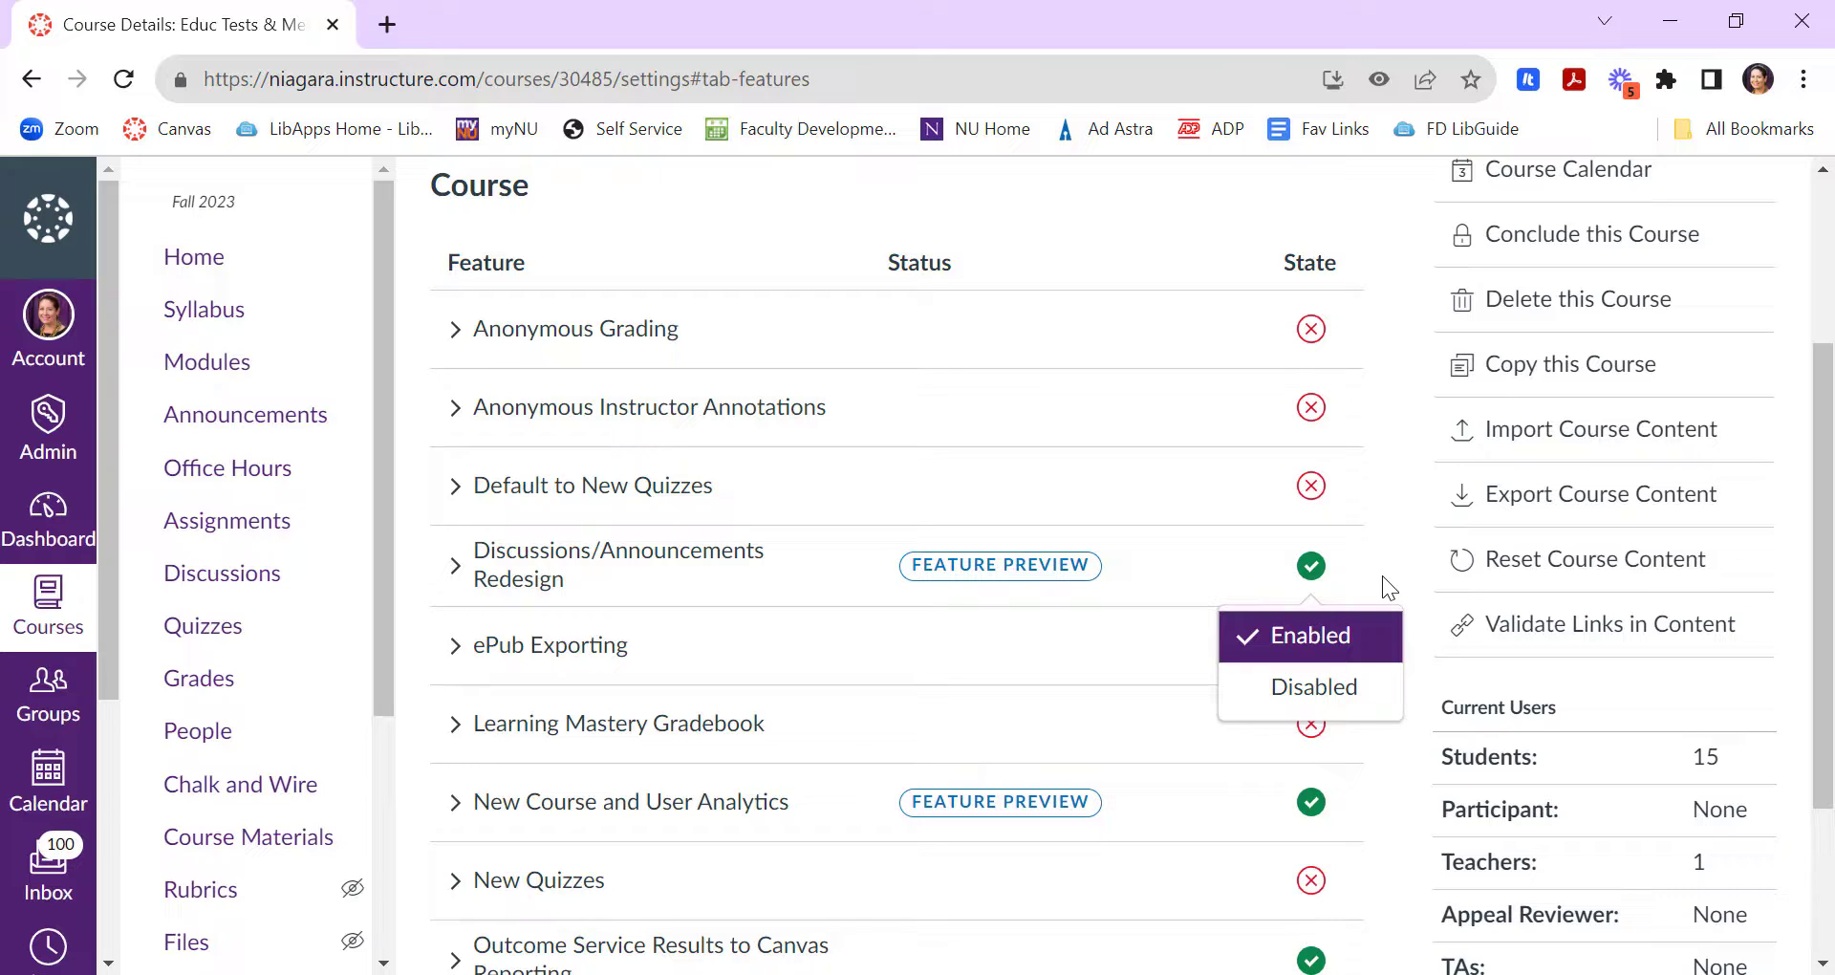
mouse_move(1398, 636)
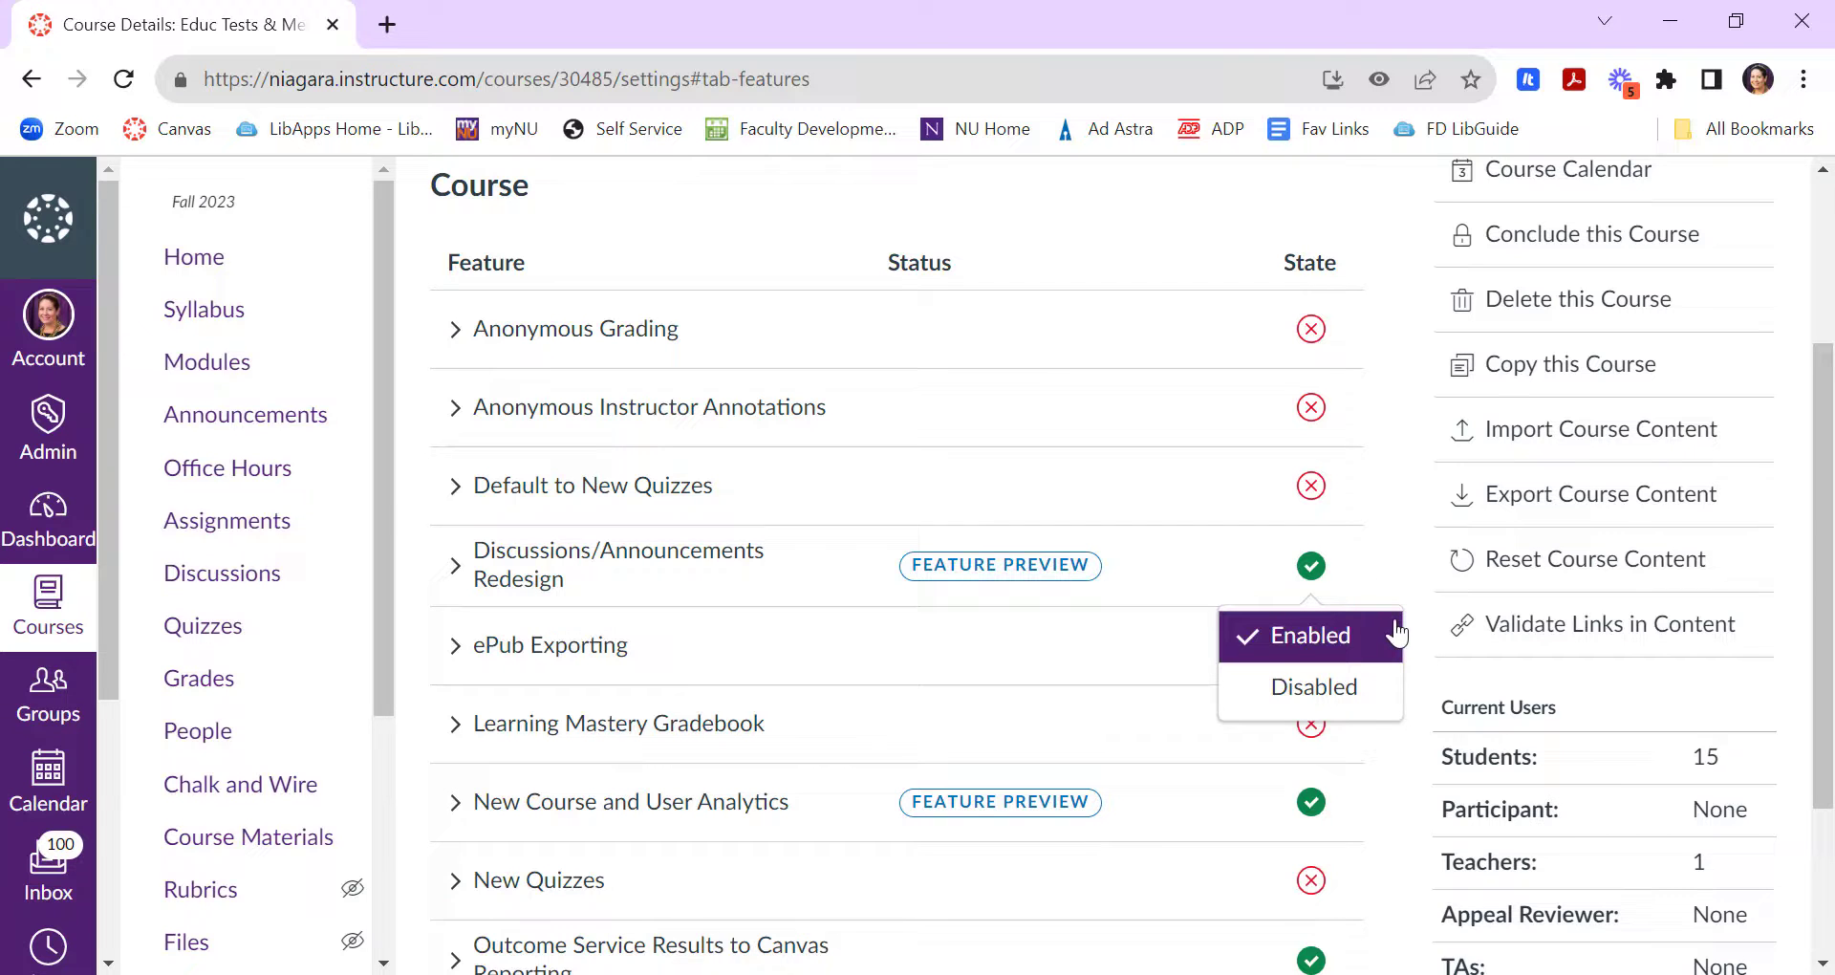
left_click(223, 573)
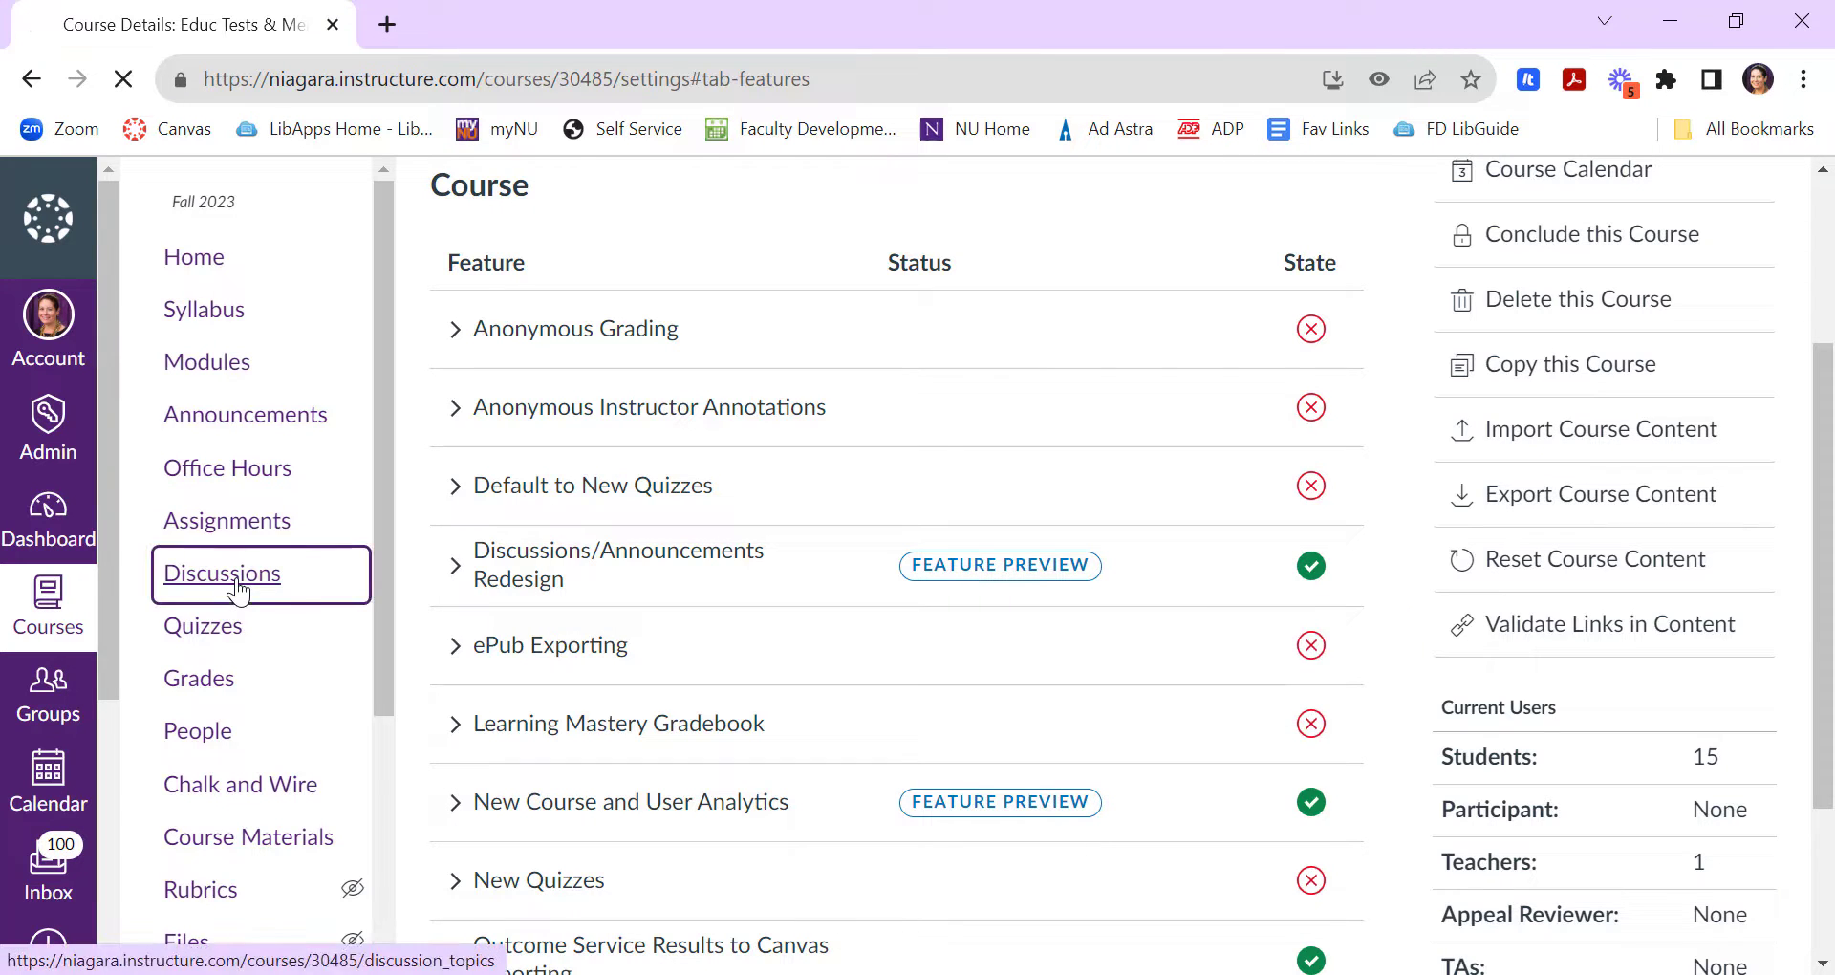
left_click(221, 573)
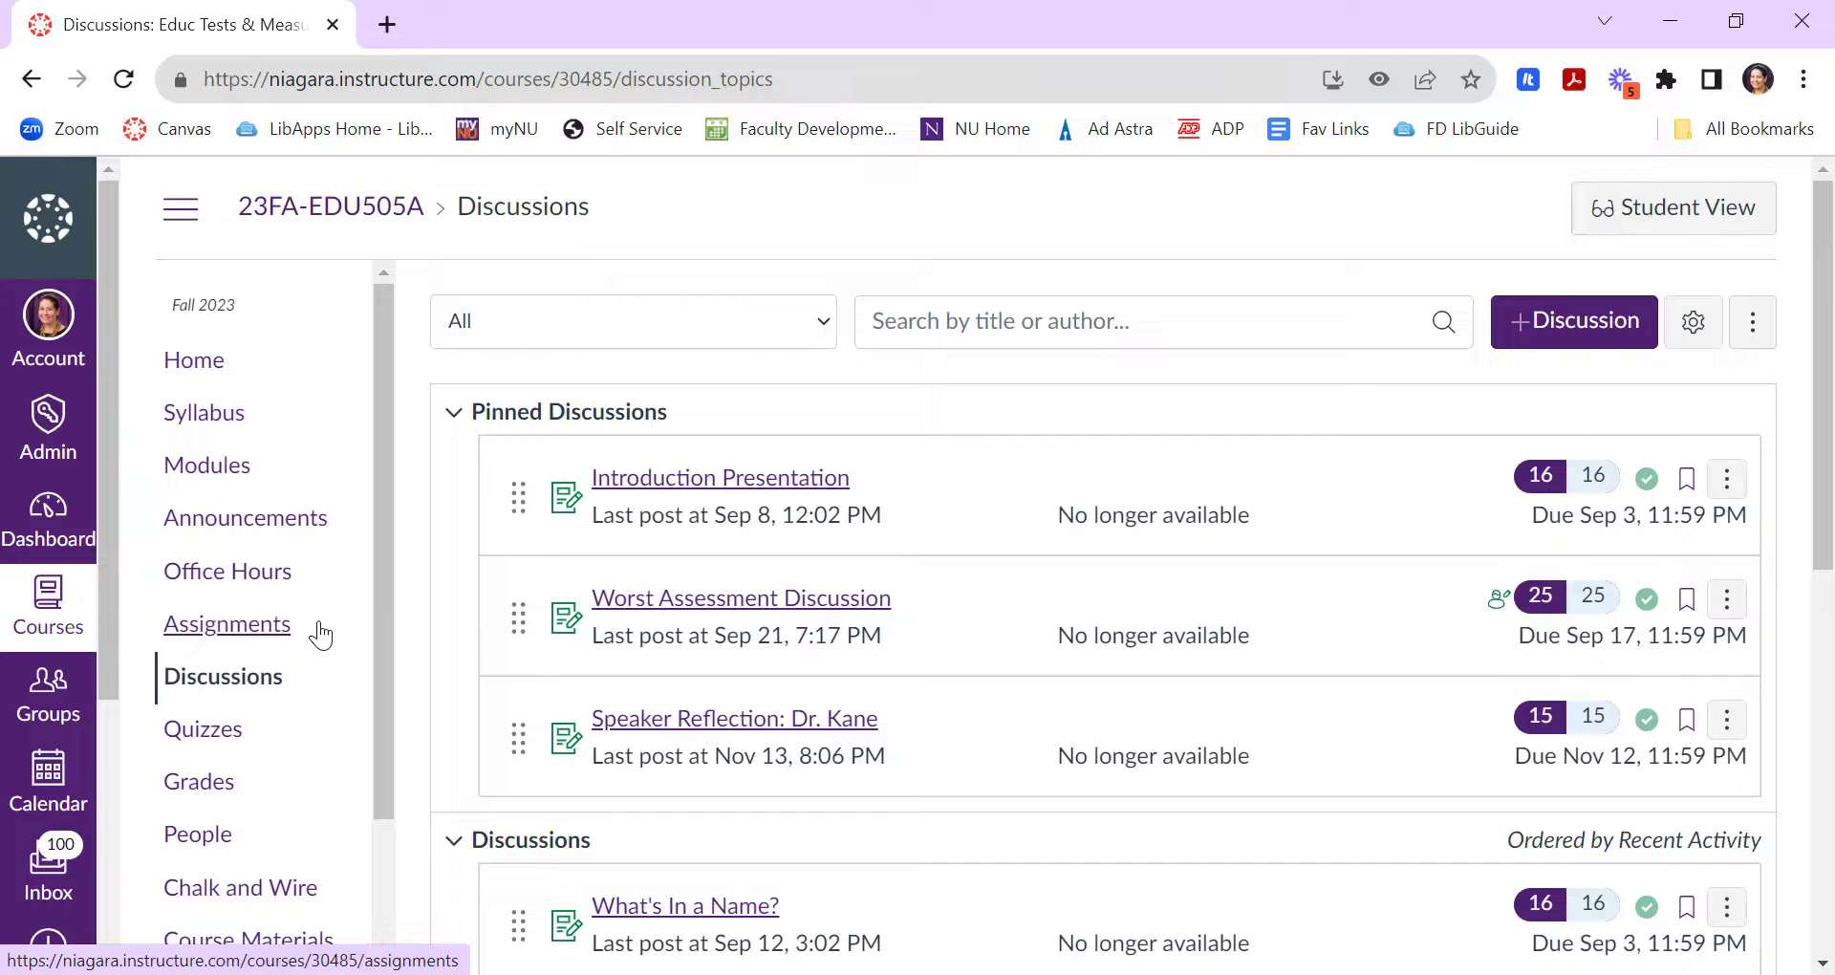
mouse_move(690, 626)
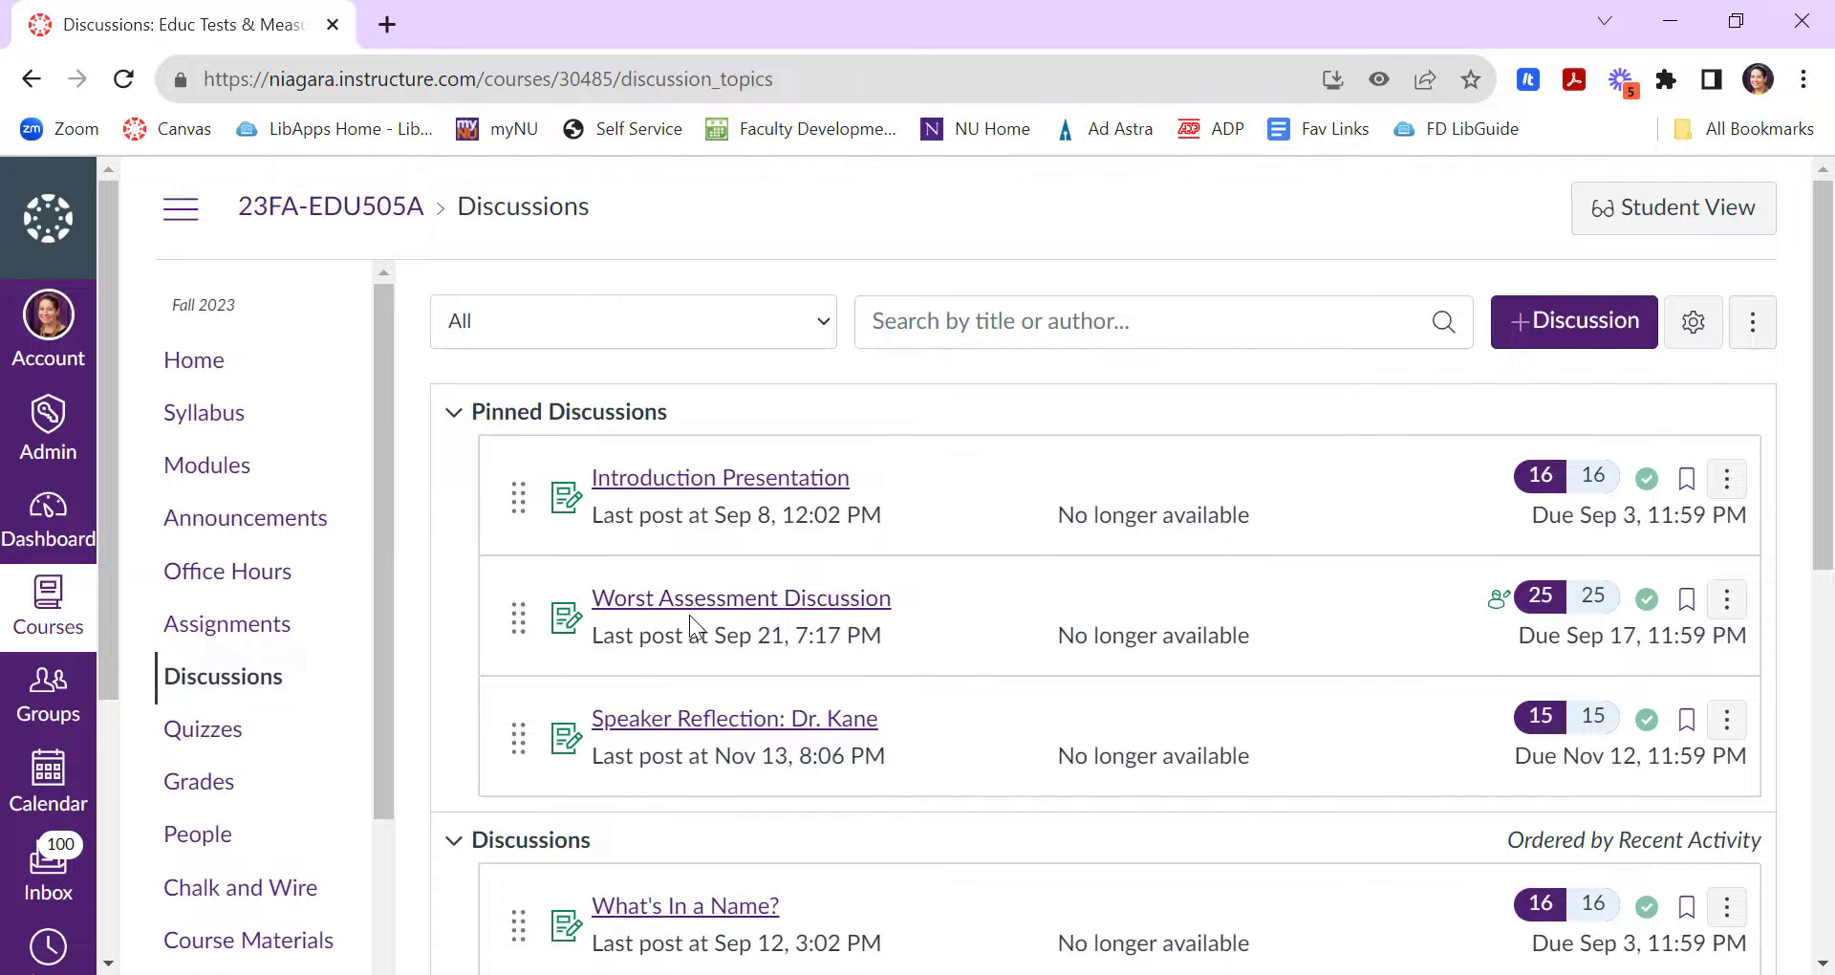
left_click(741, 598)
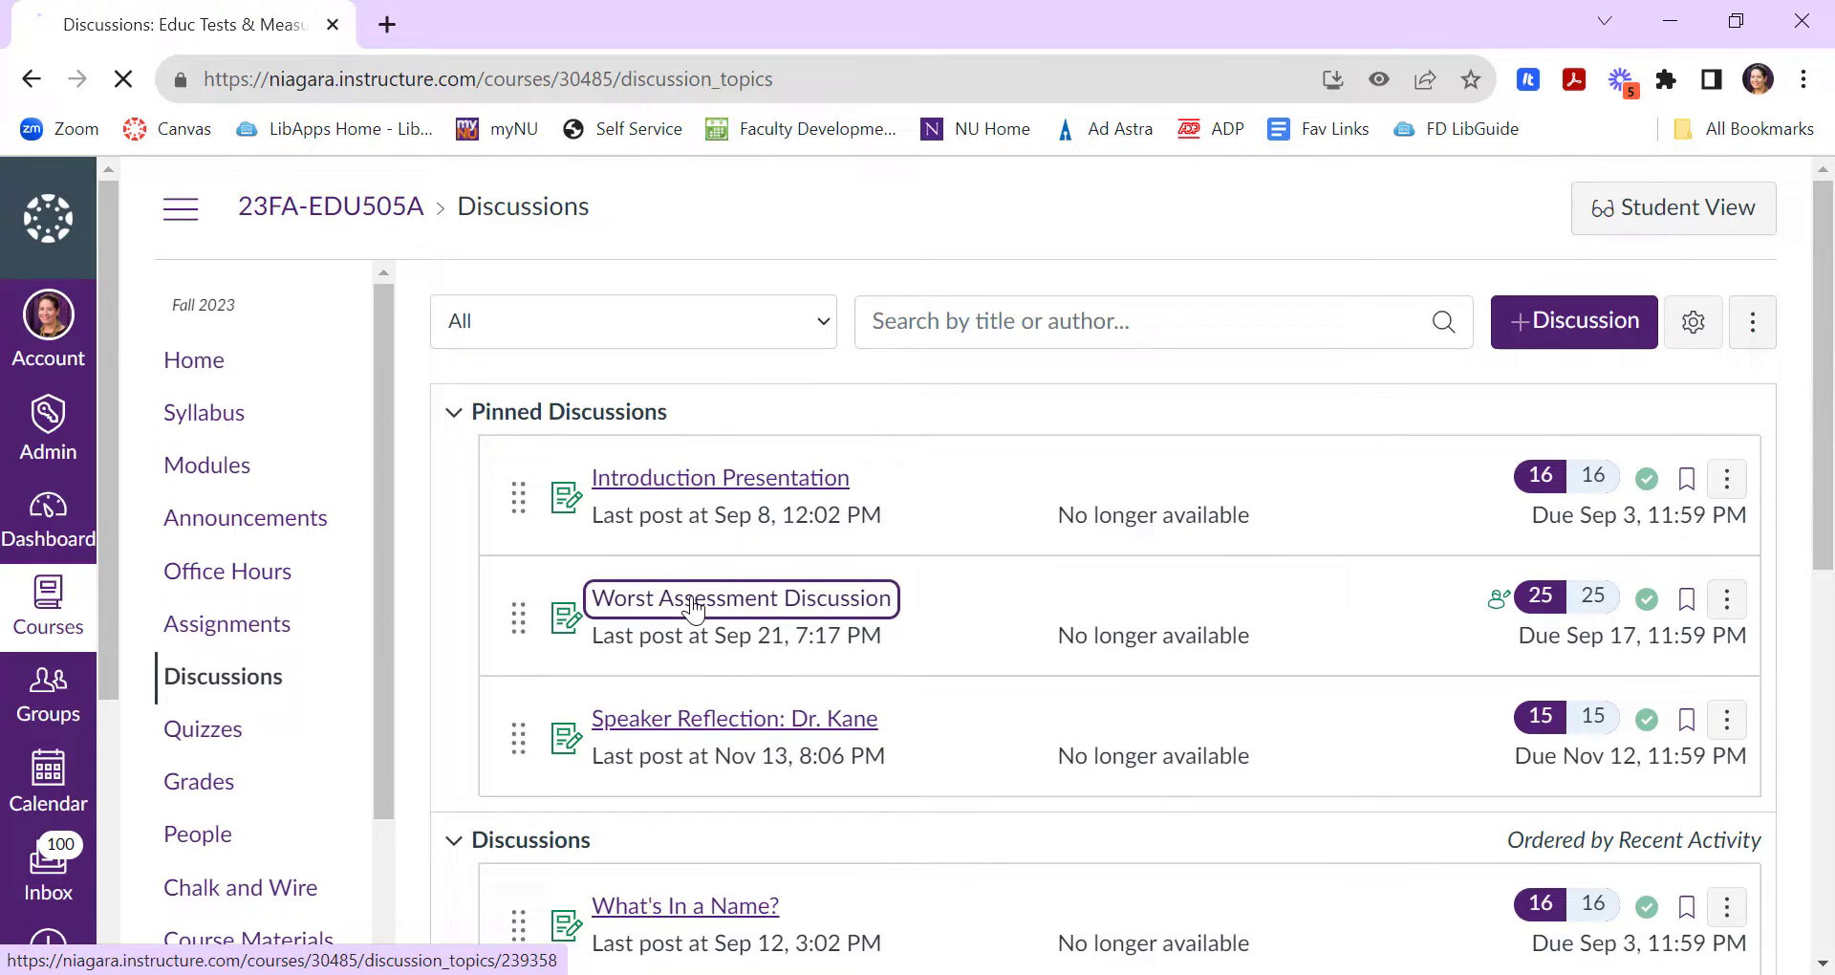
- Open Worst Assessment Discussion and scroll through its prompt and replies, returning to the top
left_click(741, 598)
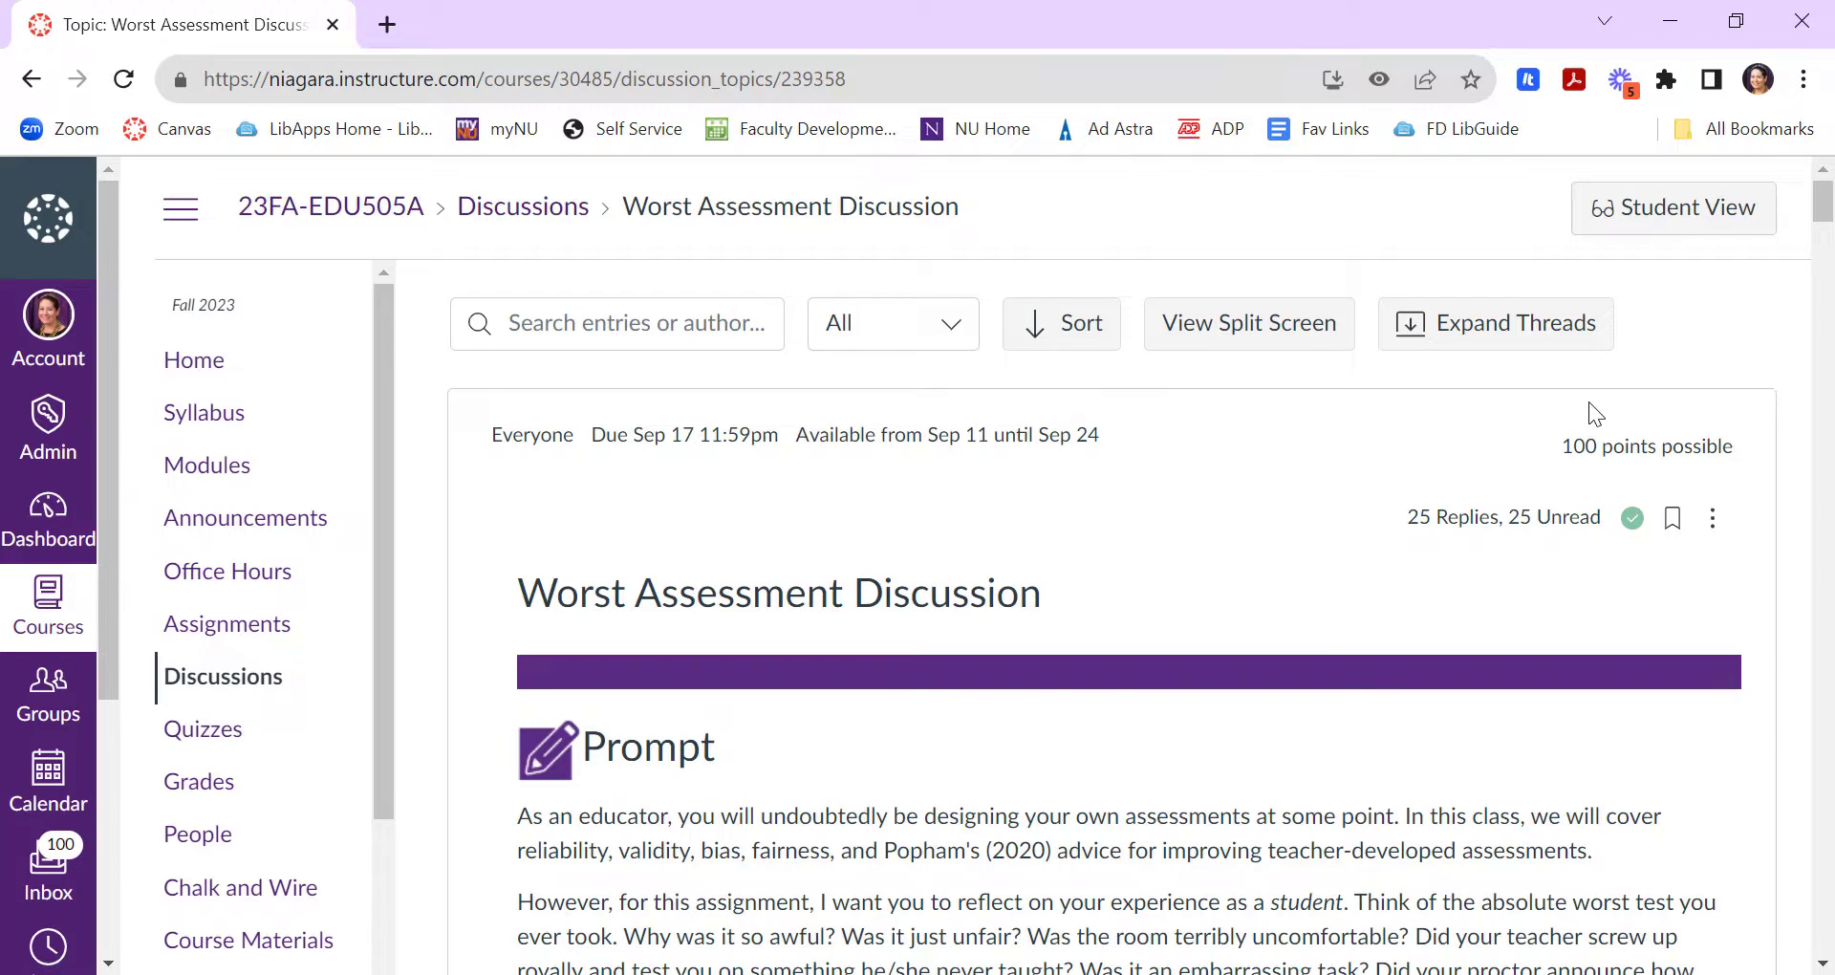
scroll("down", 3)
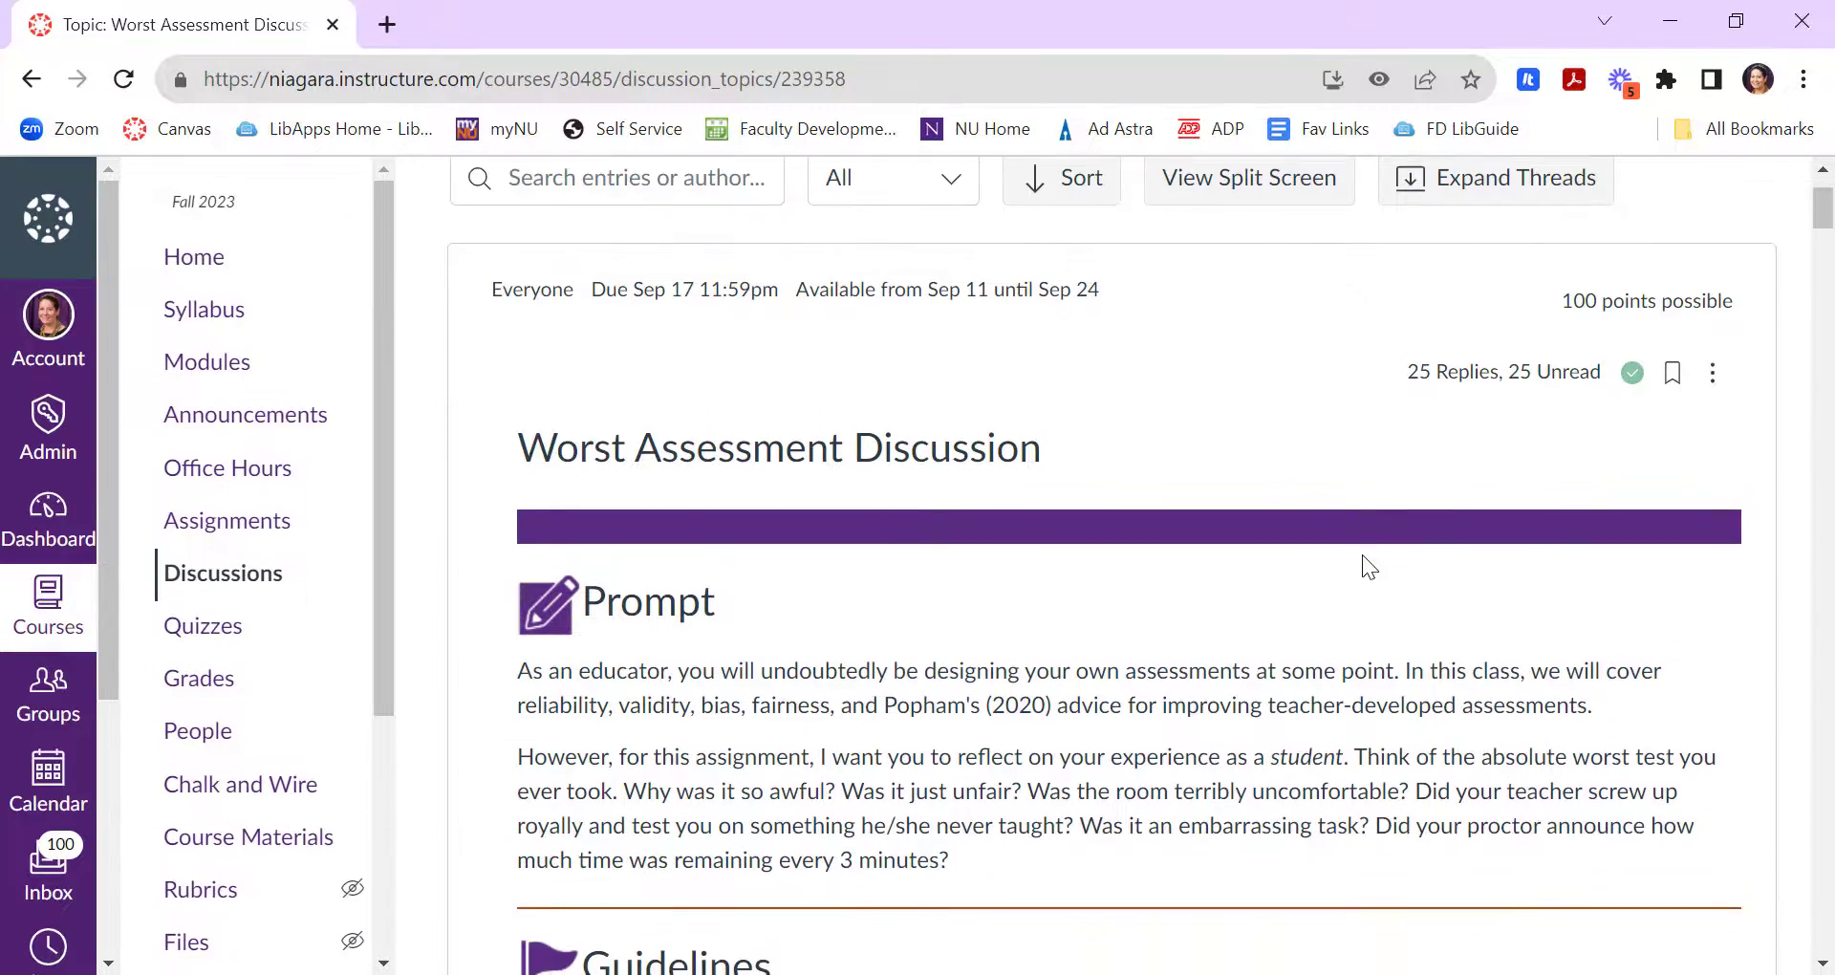
scroll("down", 3)
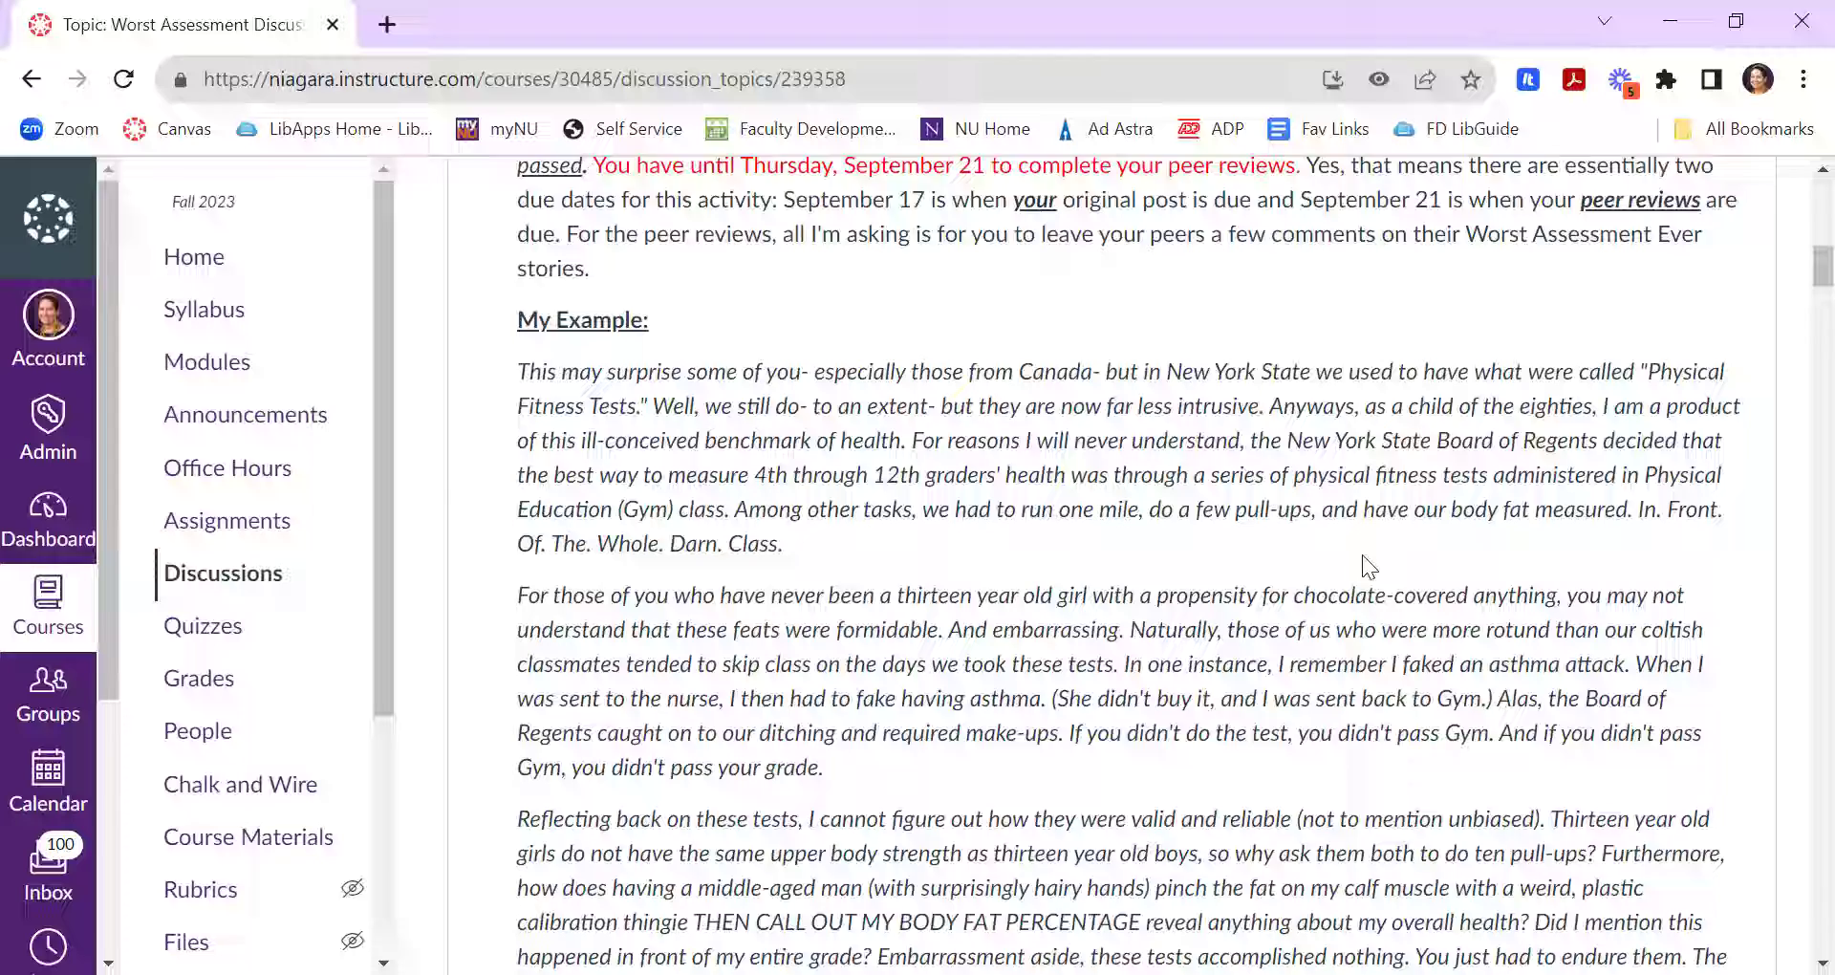
scroll("down", 3)
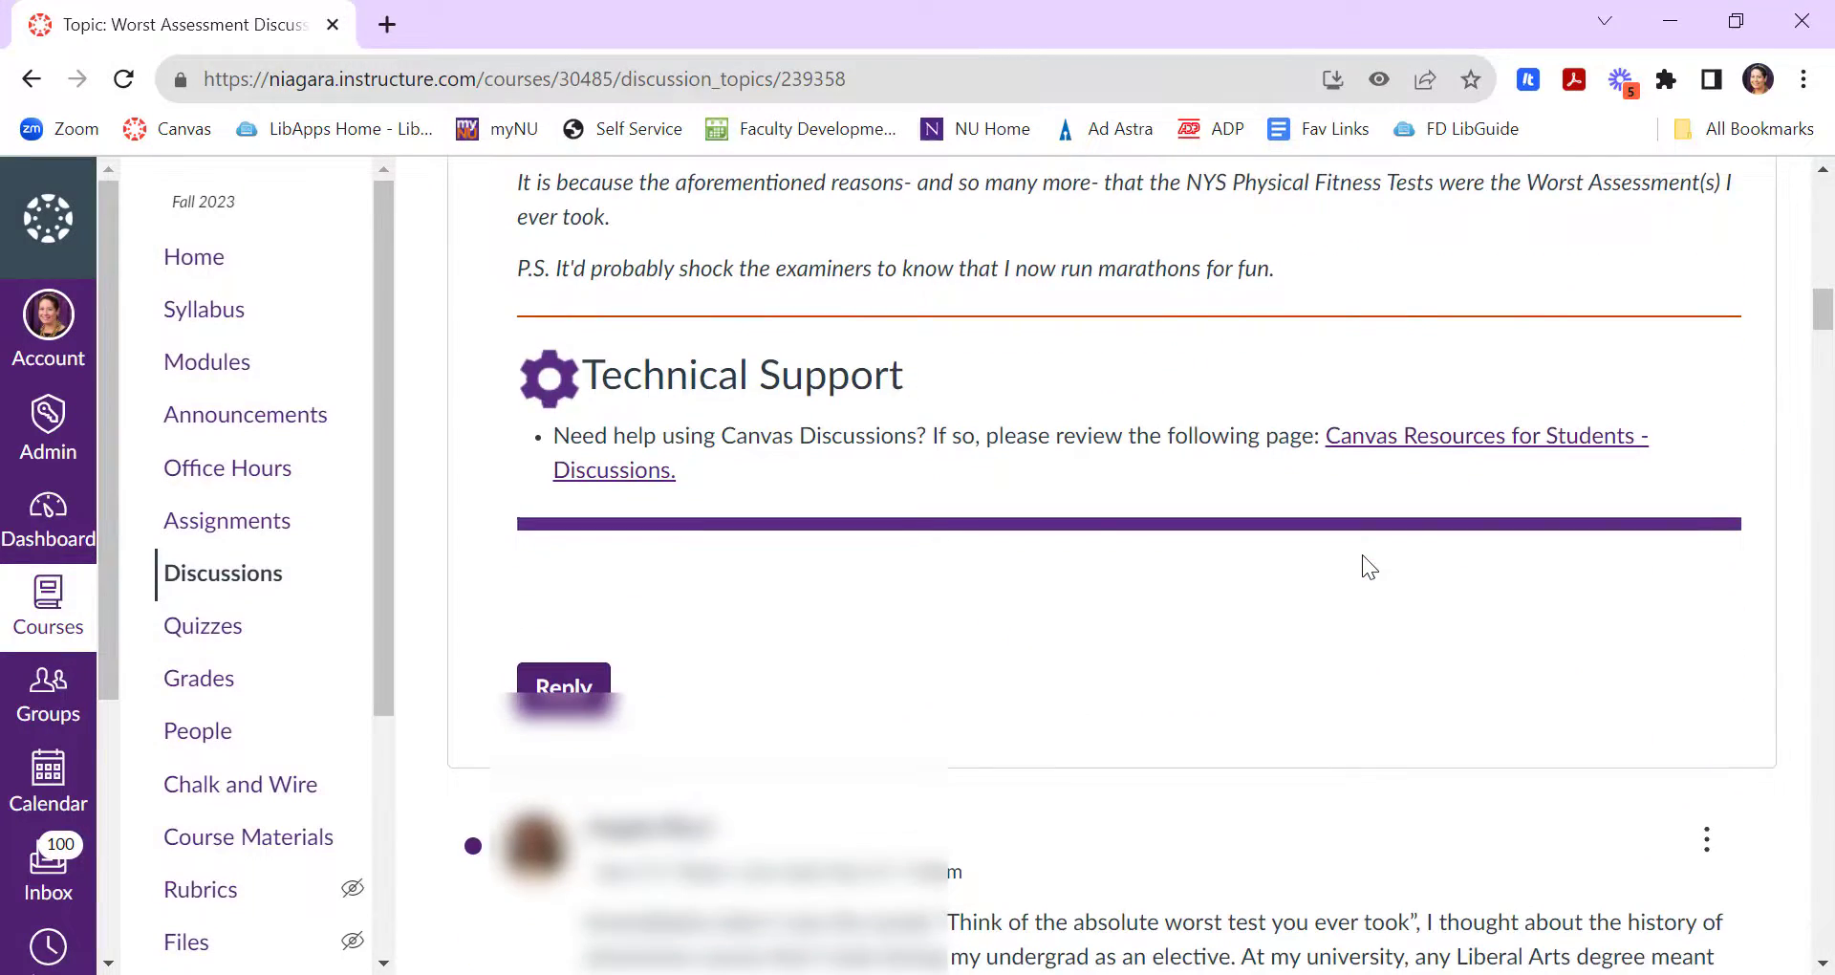
scroll("up", 3)
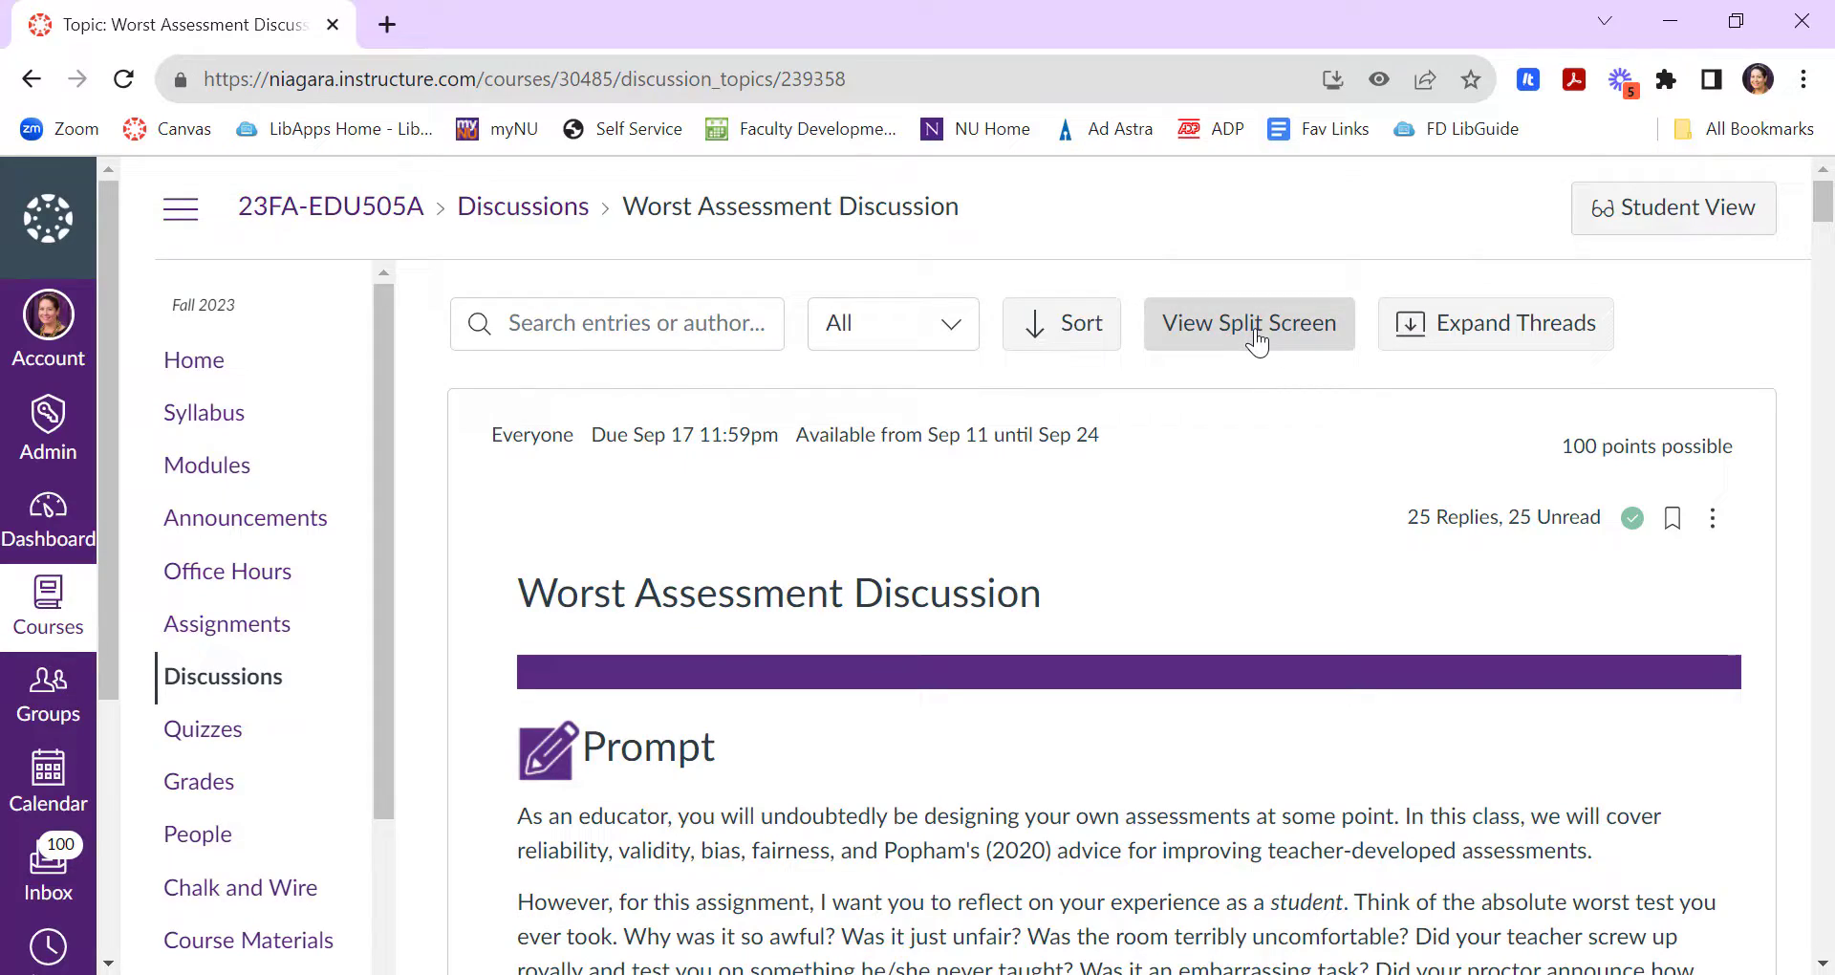
scroll("down", 3)
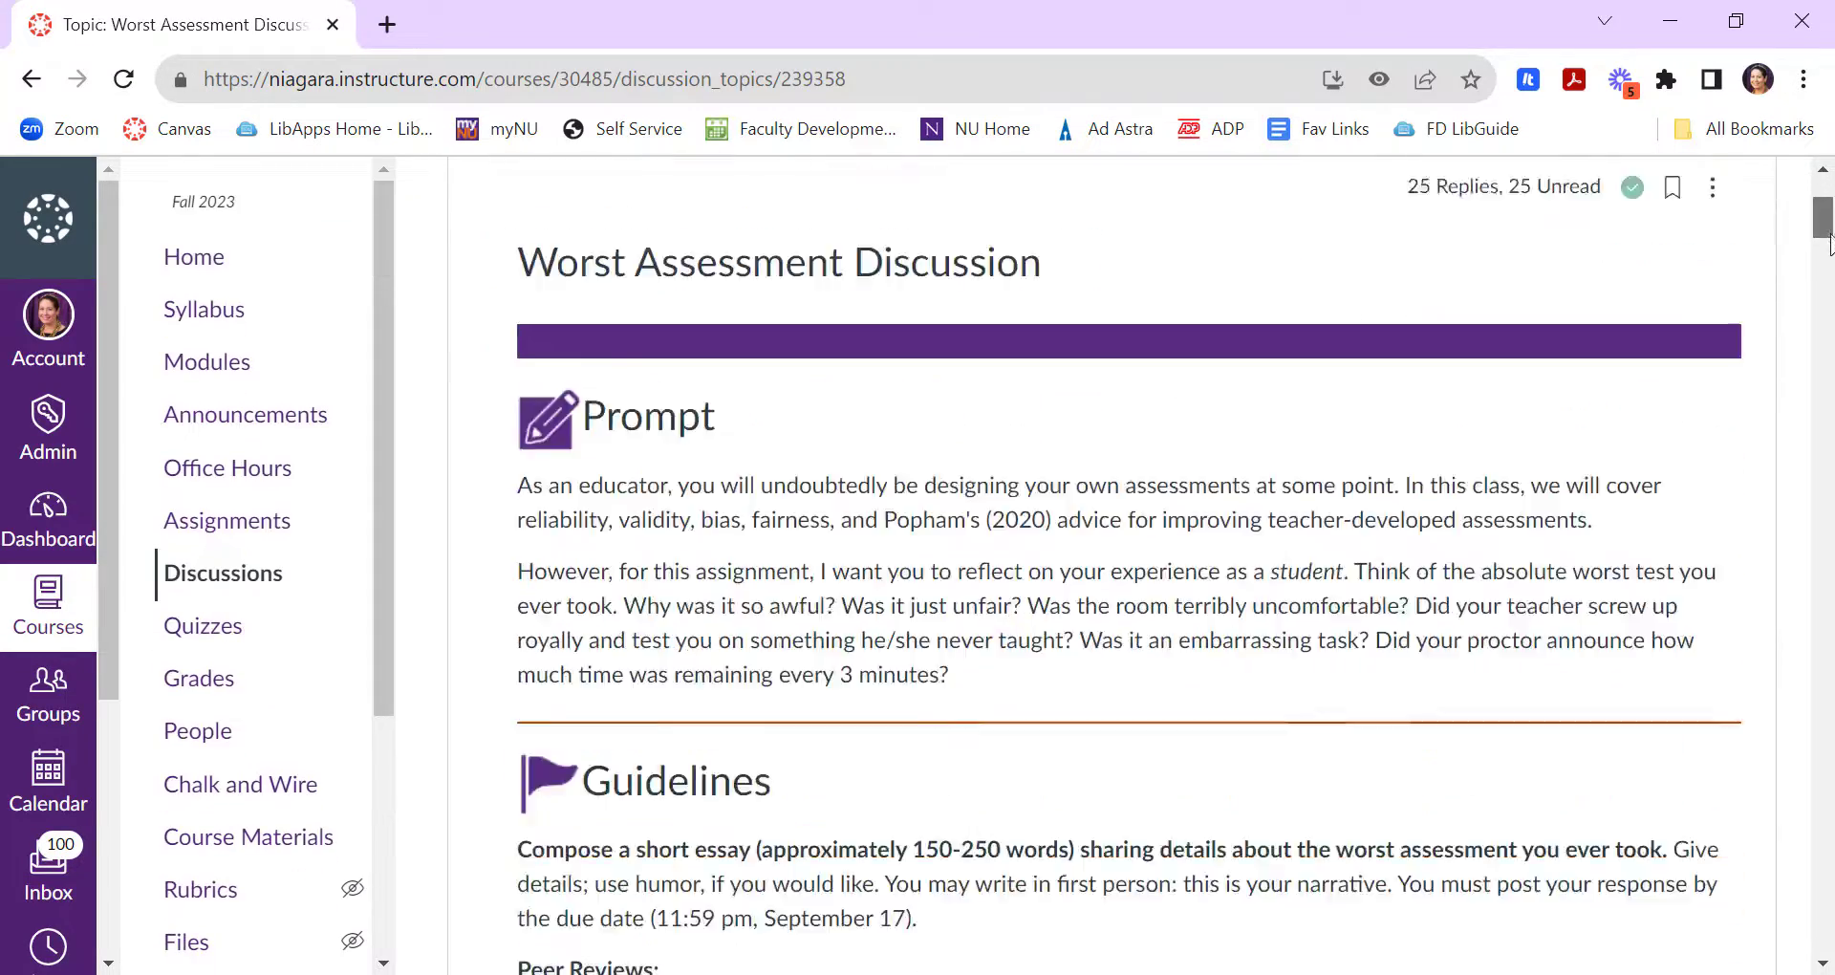
scroll("down", 3)
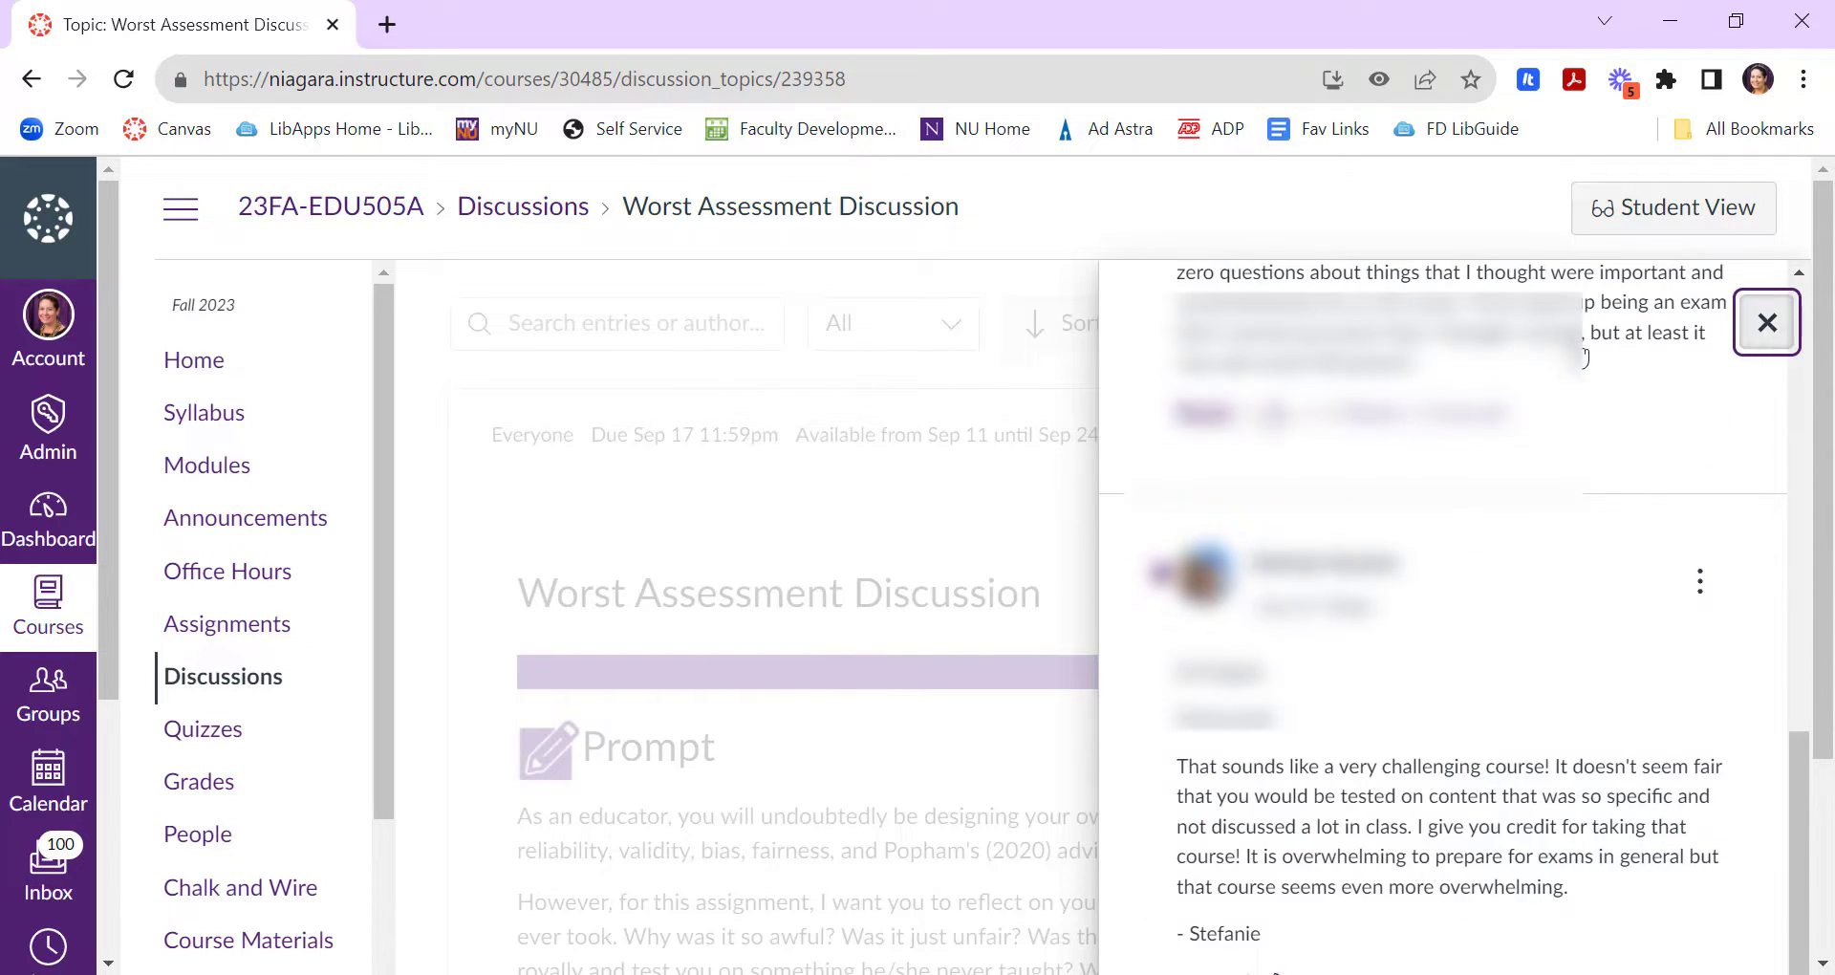
left_click(1766, 322)
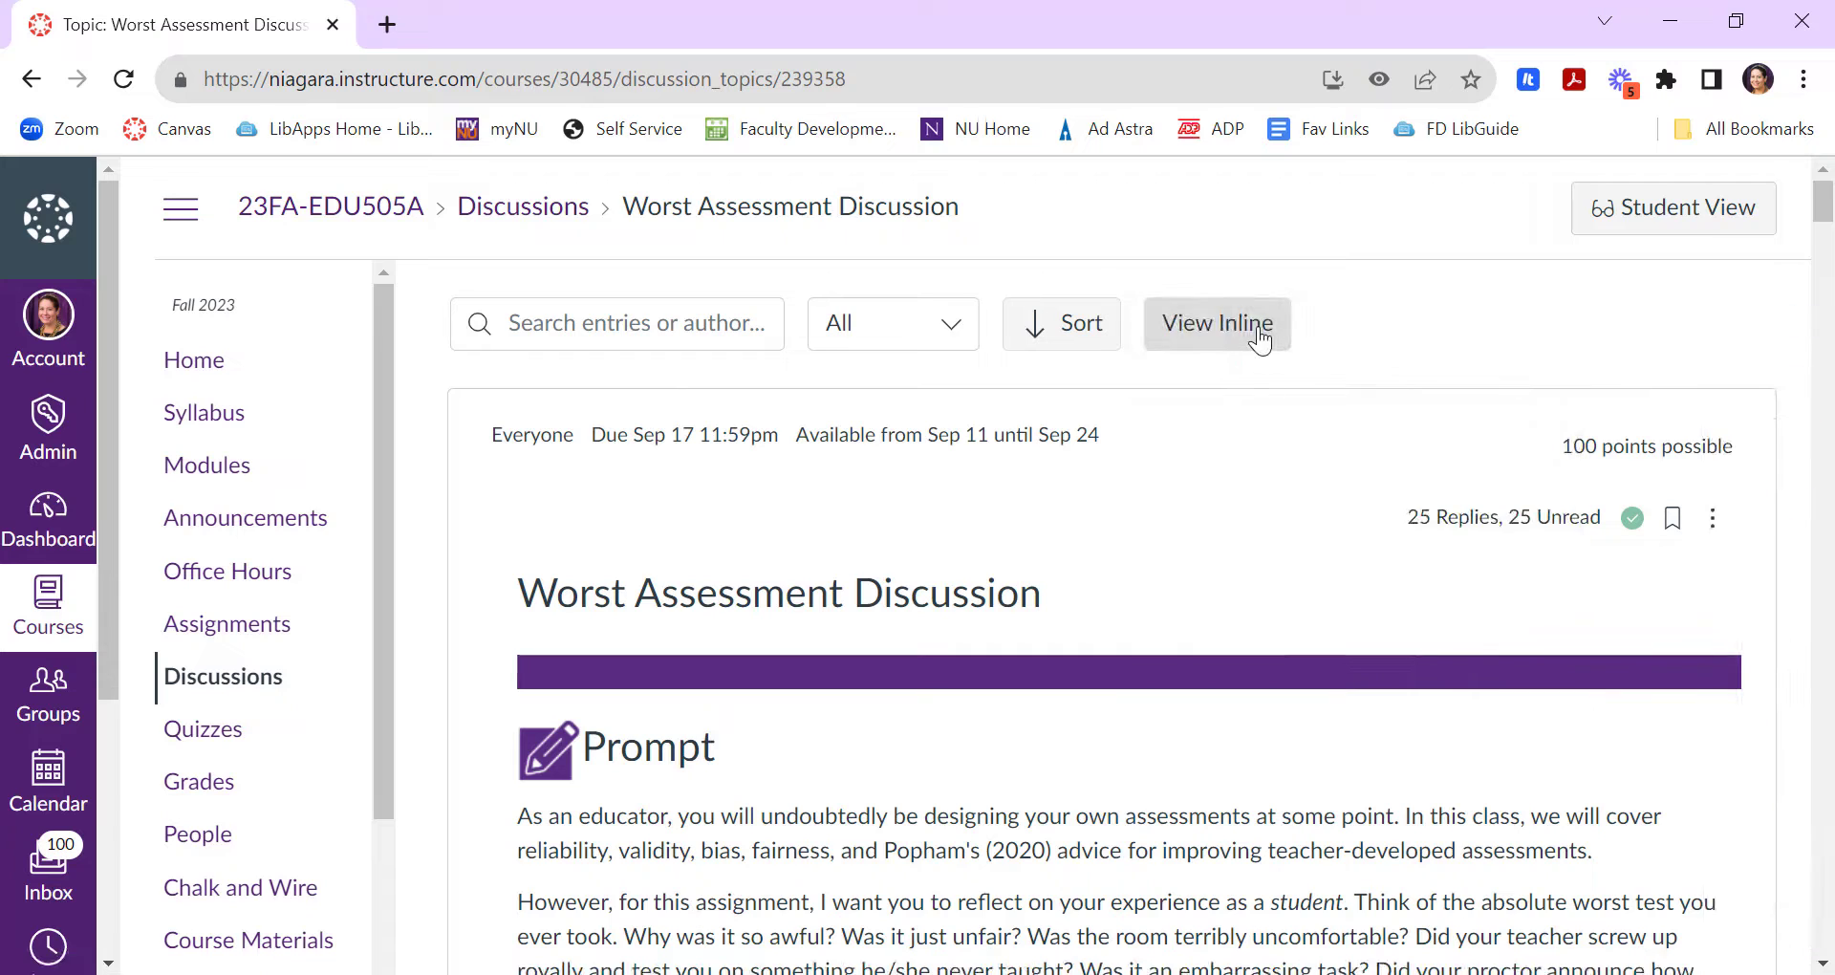
left_click(1215, 323)
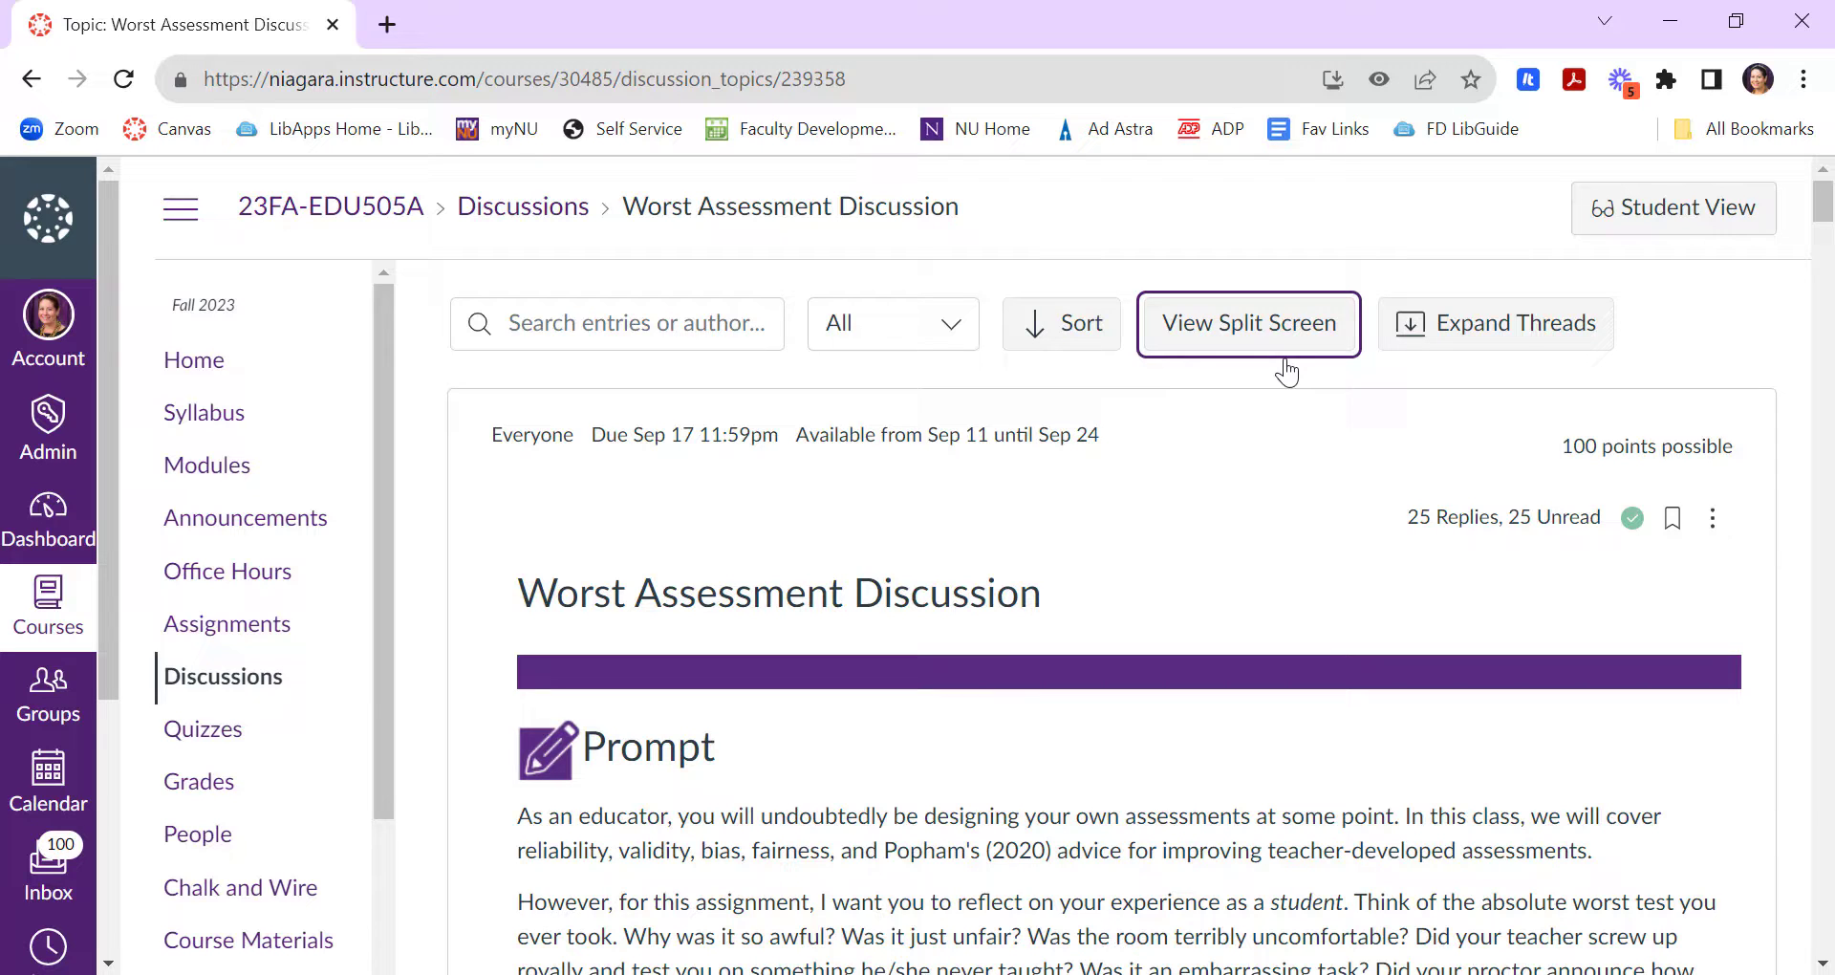
mouse_move(1494, 323)
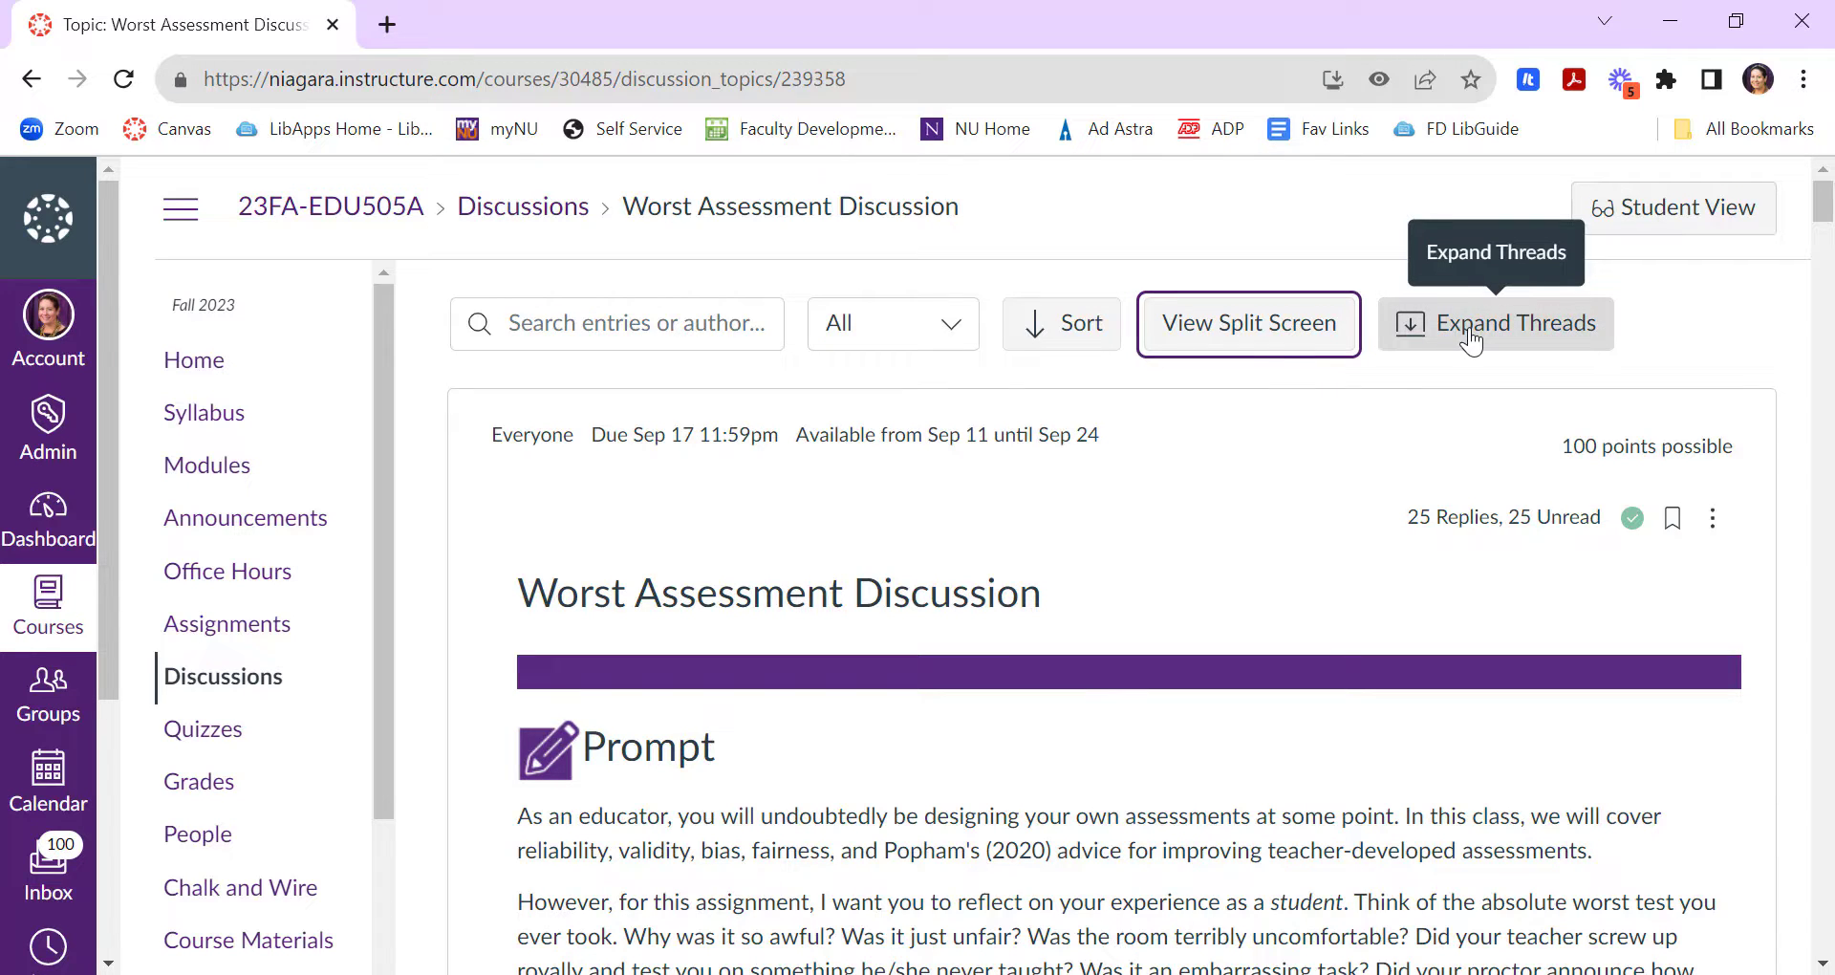
- Use Expand Threads on Worst Assessment Discussion and scroll through the expanded replies
left_click(1501, 323)
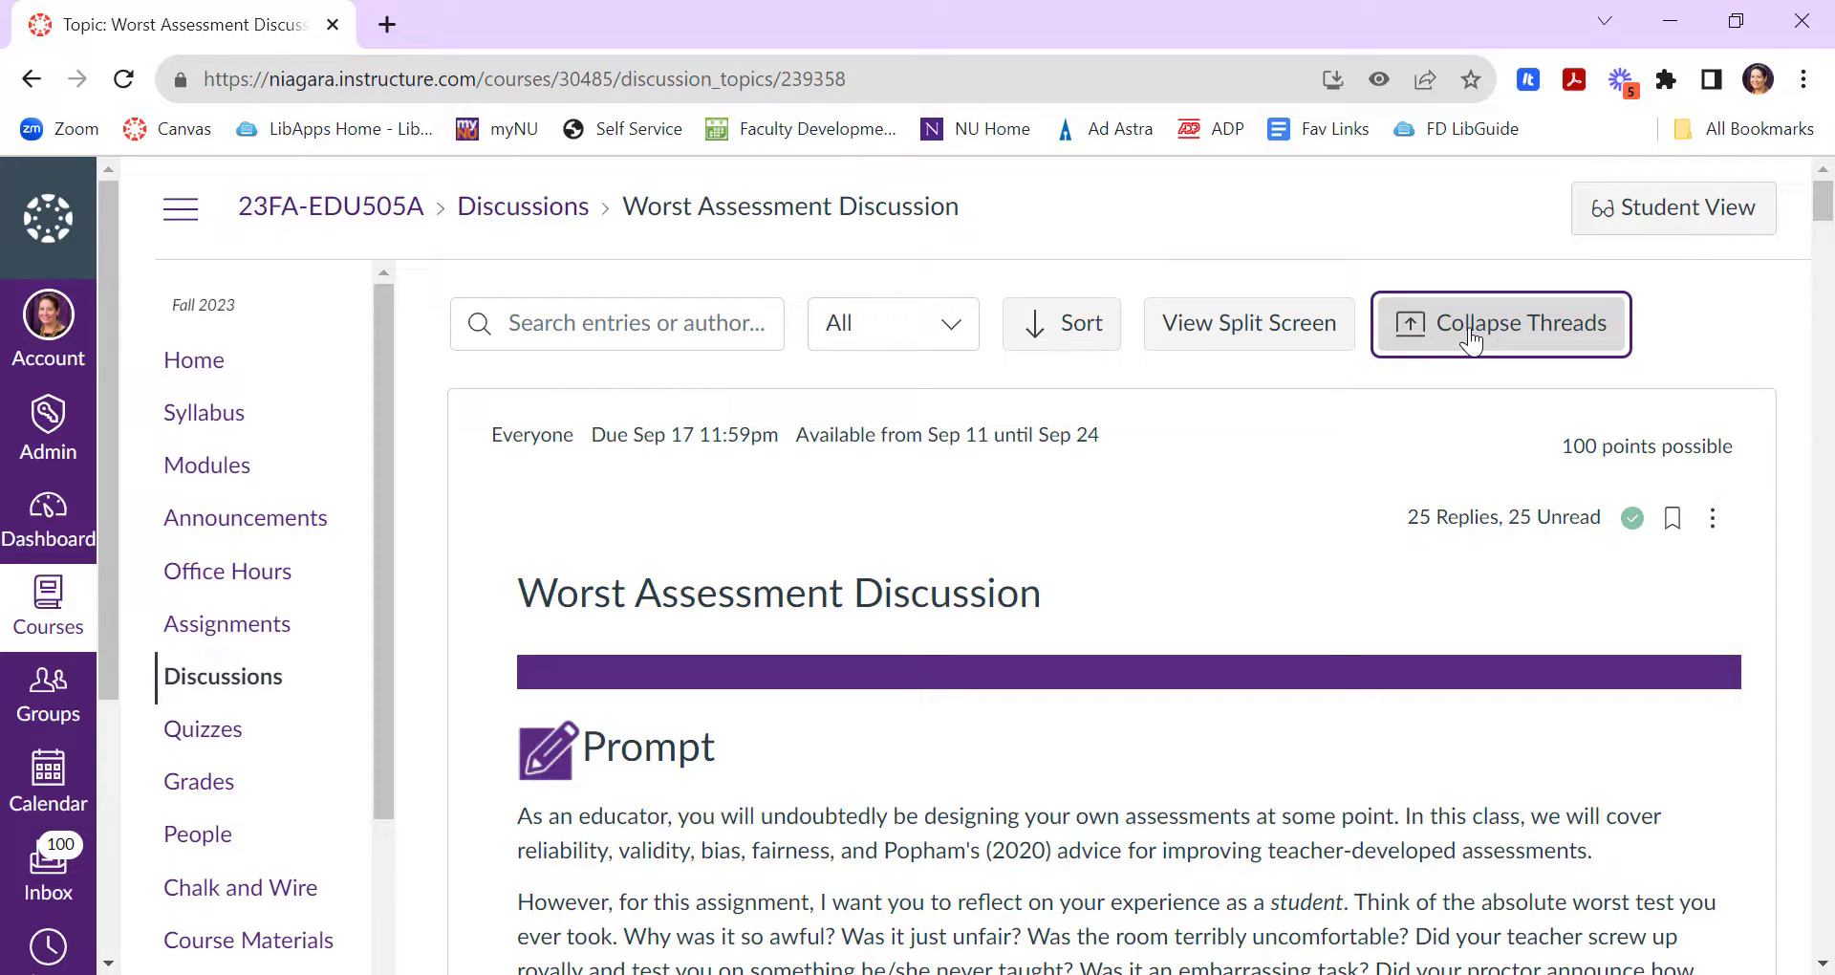
scroll("down", 3)
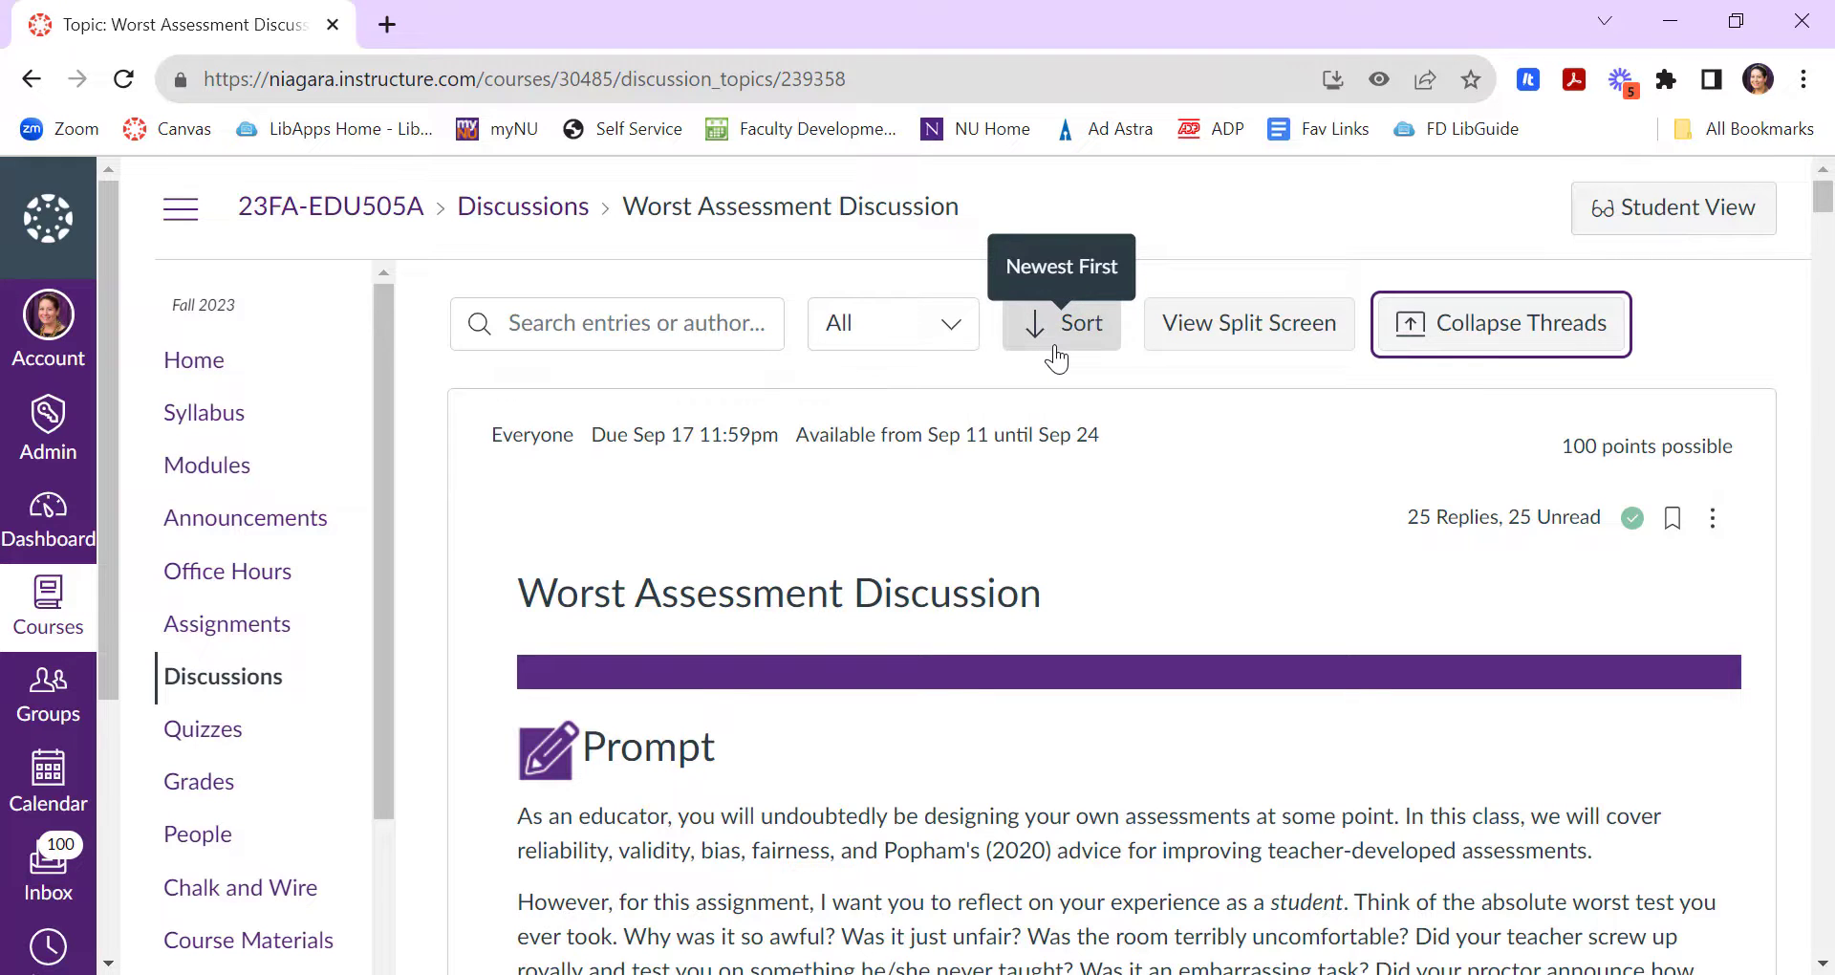
- Reverse the reply order with the Sort button and scroll through the replies
left_click(1059, 323)
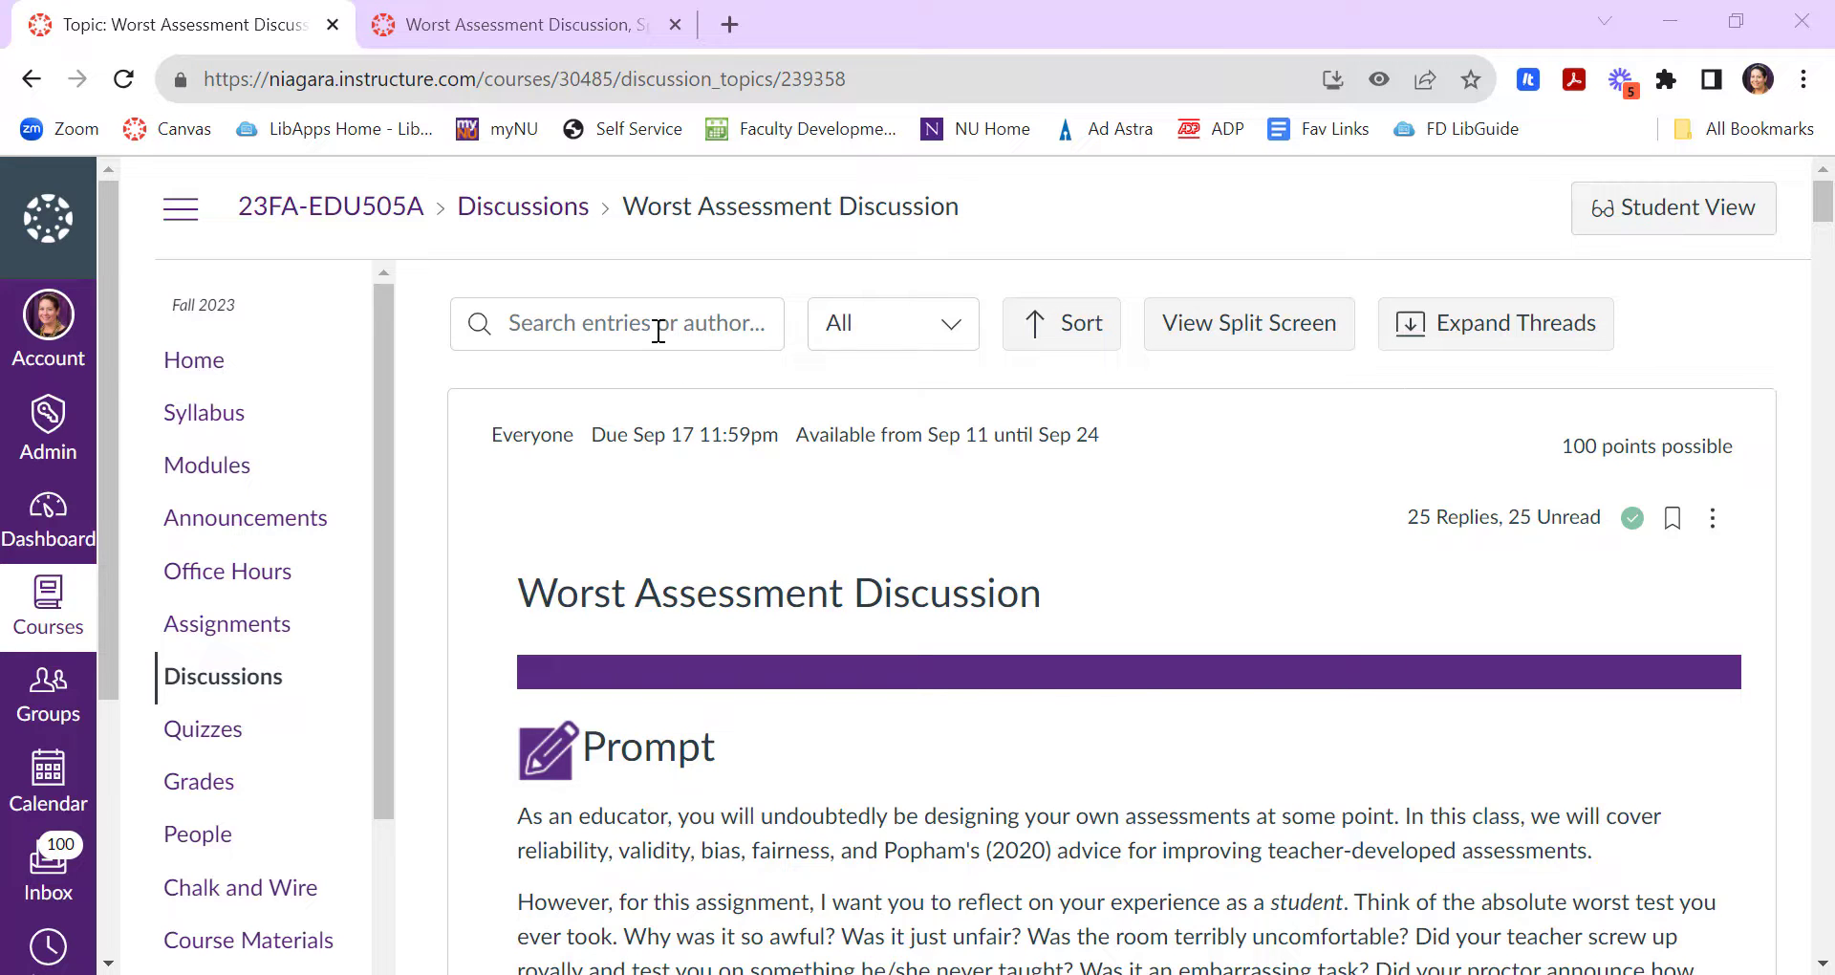
scroll("down", 3)
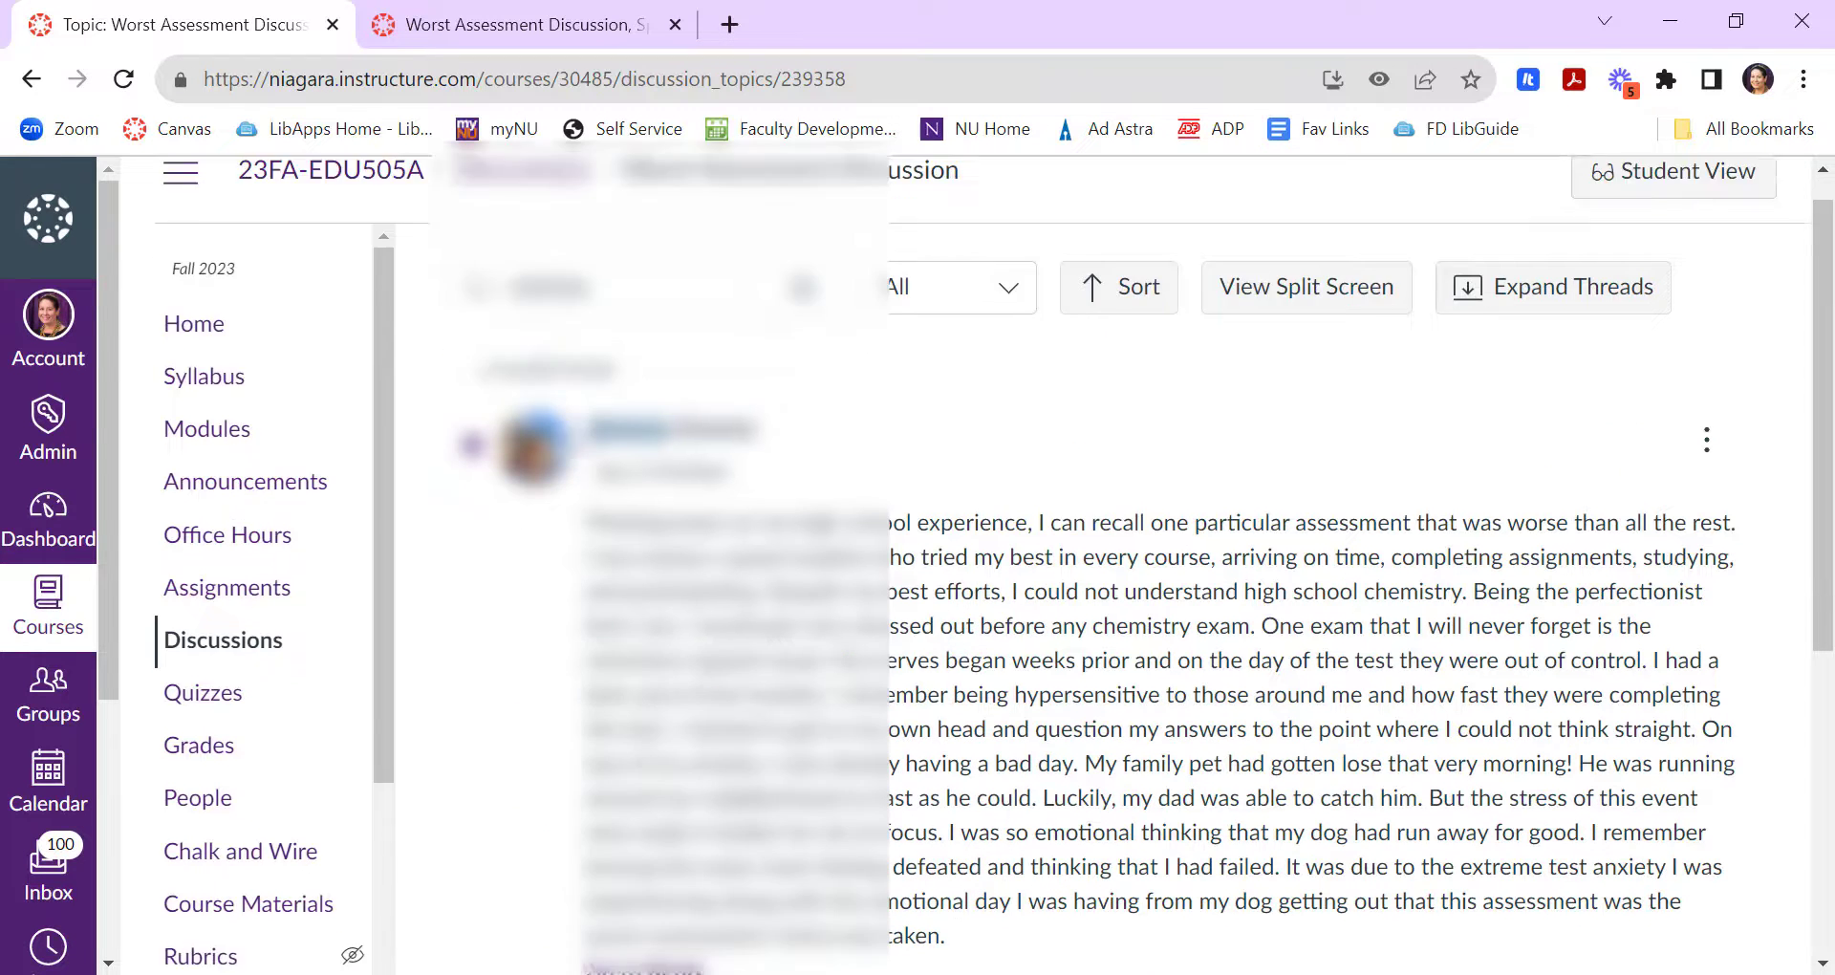
scroll("down", 3)
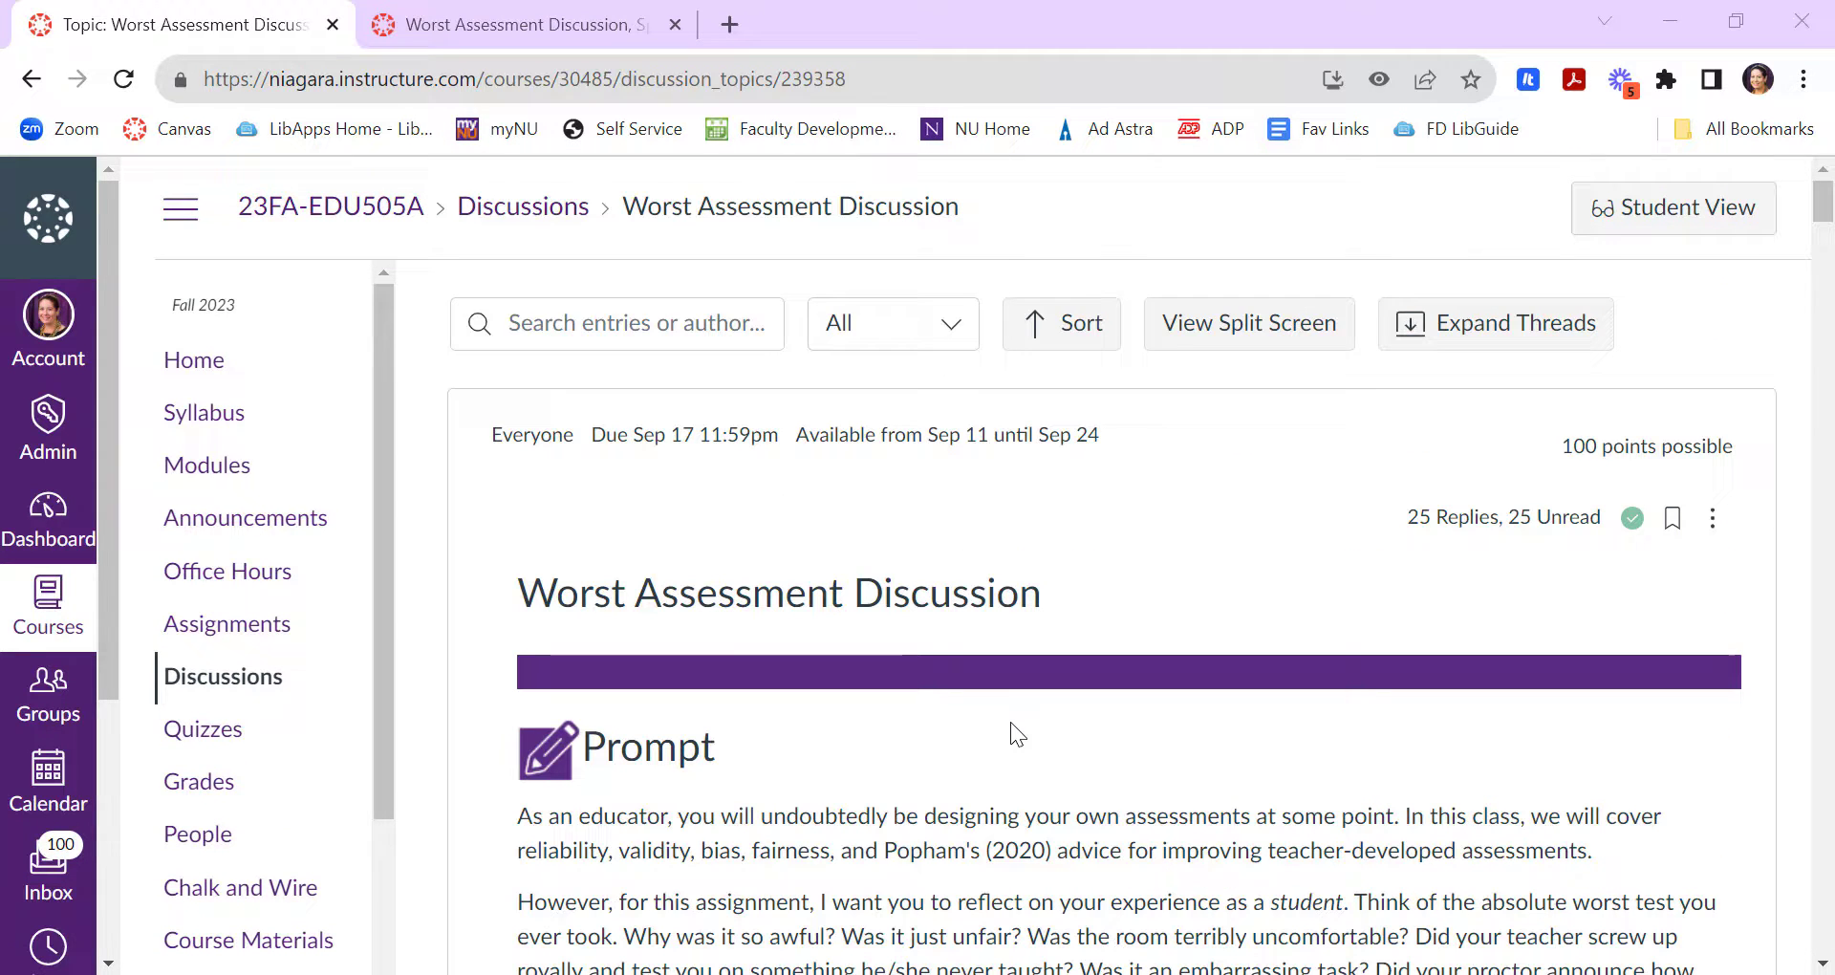
- Show the discussion's three-dot actions menu: mark all read, edit, close for comments
left_click(1711, 517)
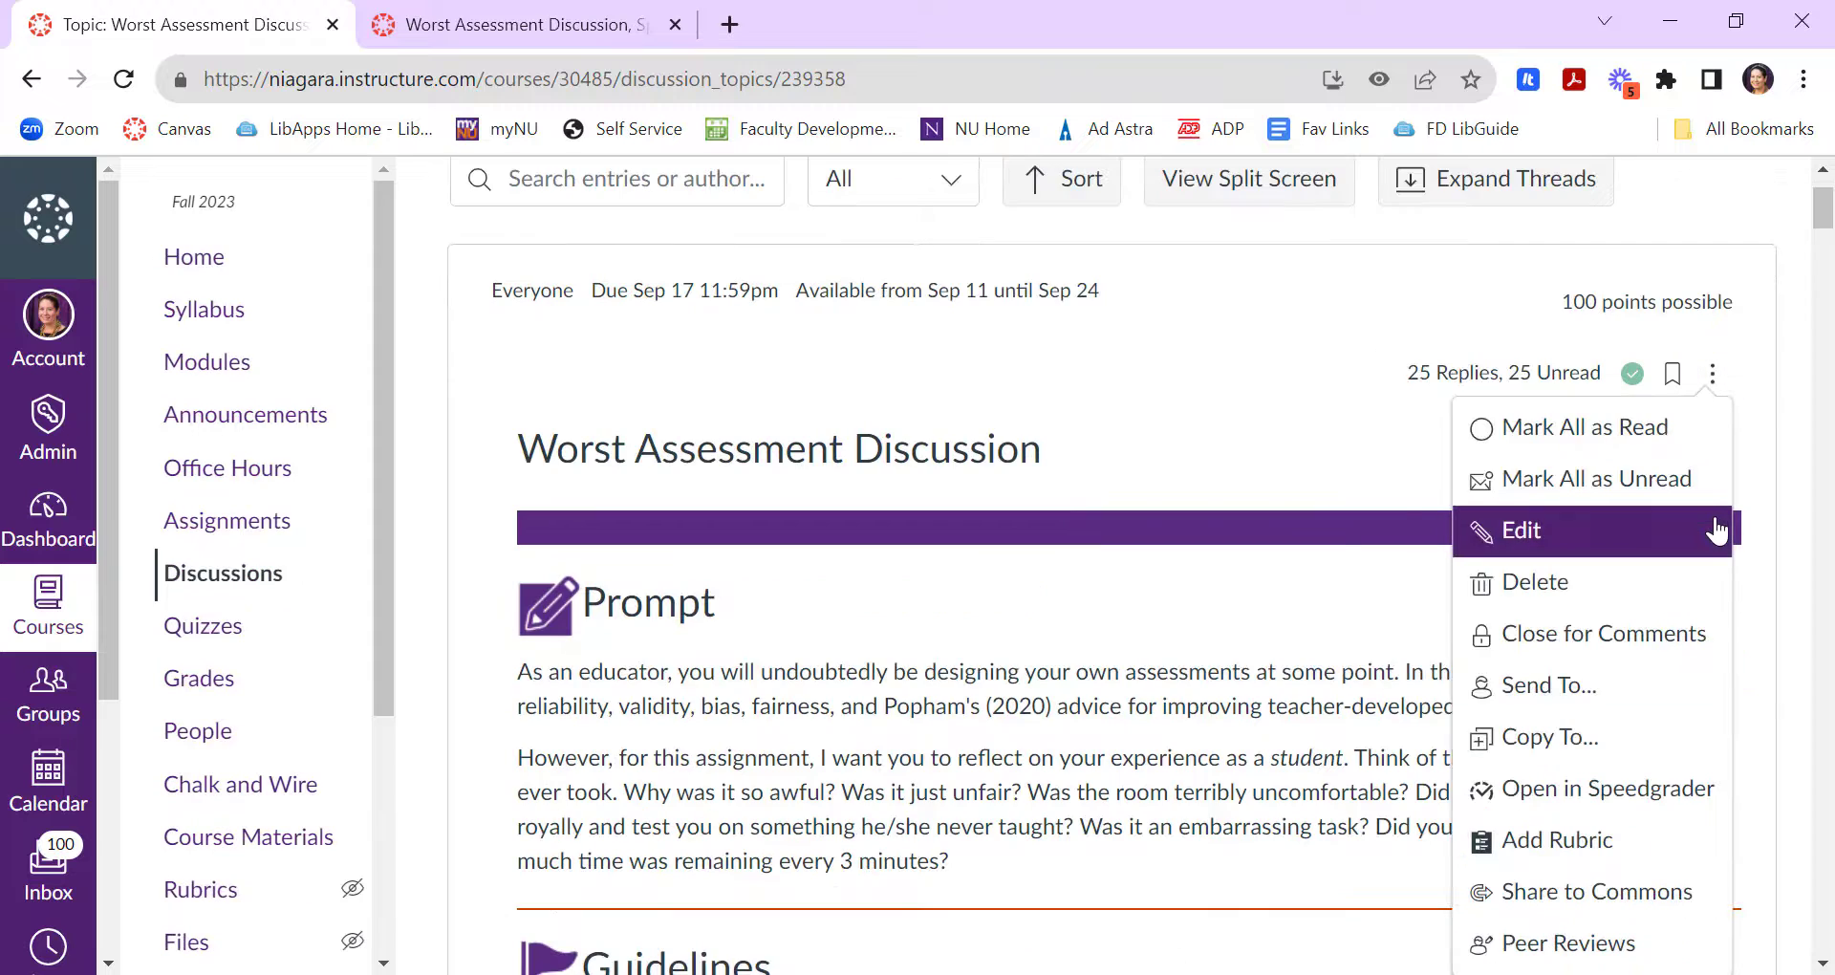
mouse_move(1580, 427)
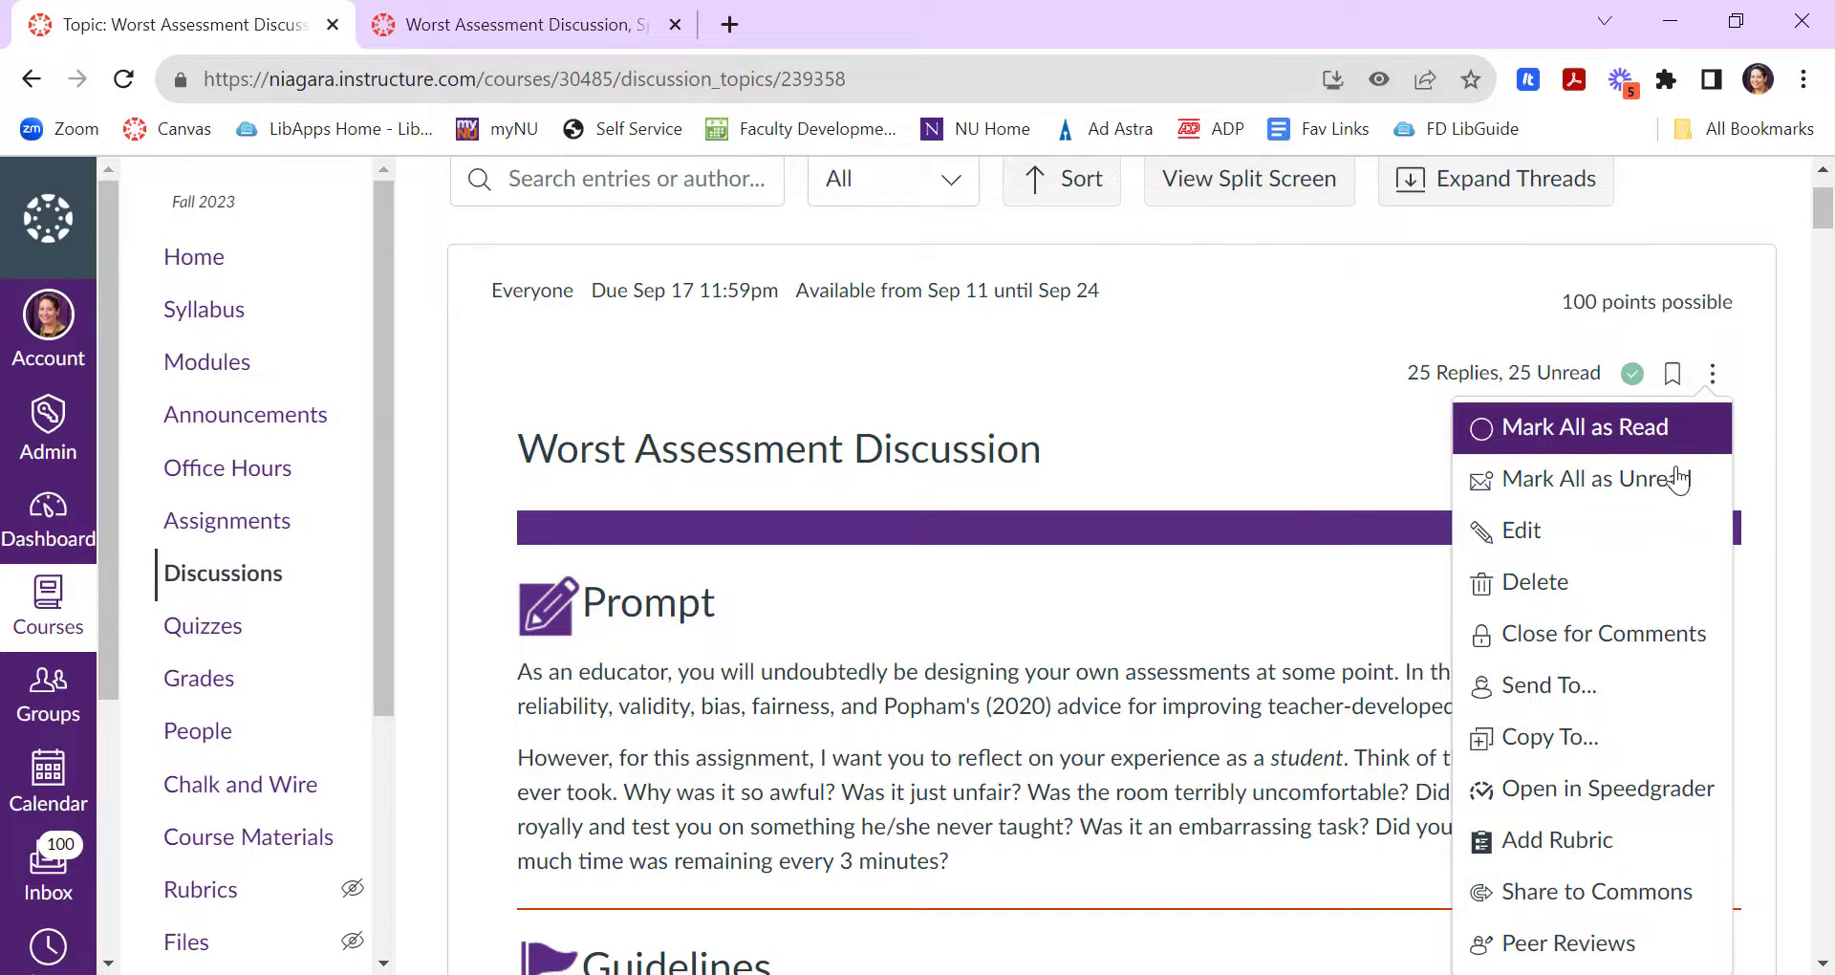
mouse_move(1588, 479)
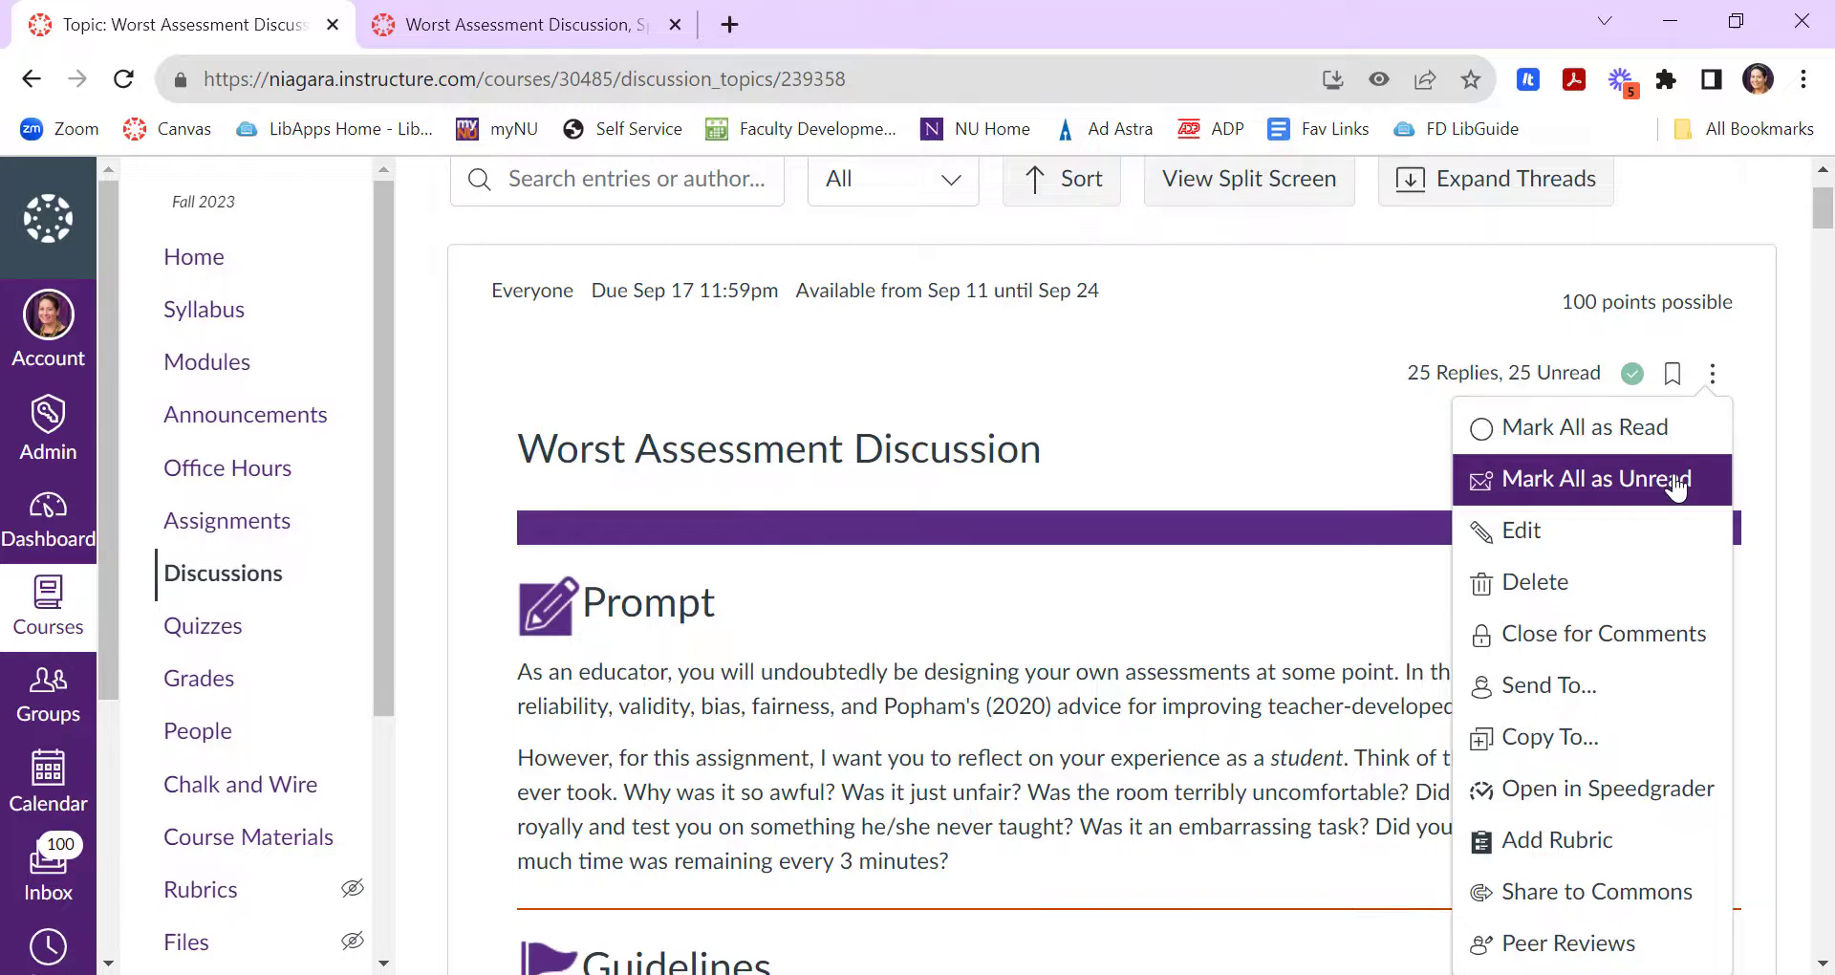
scroll("down", 3)
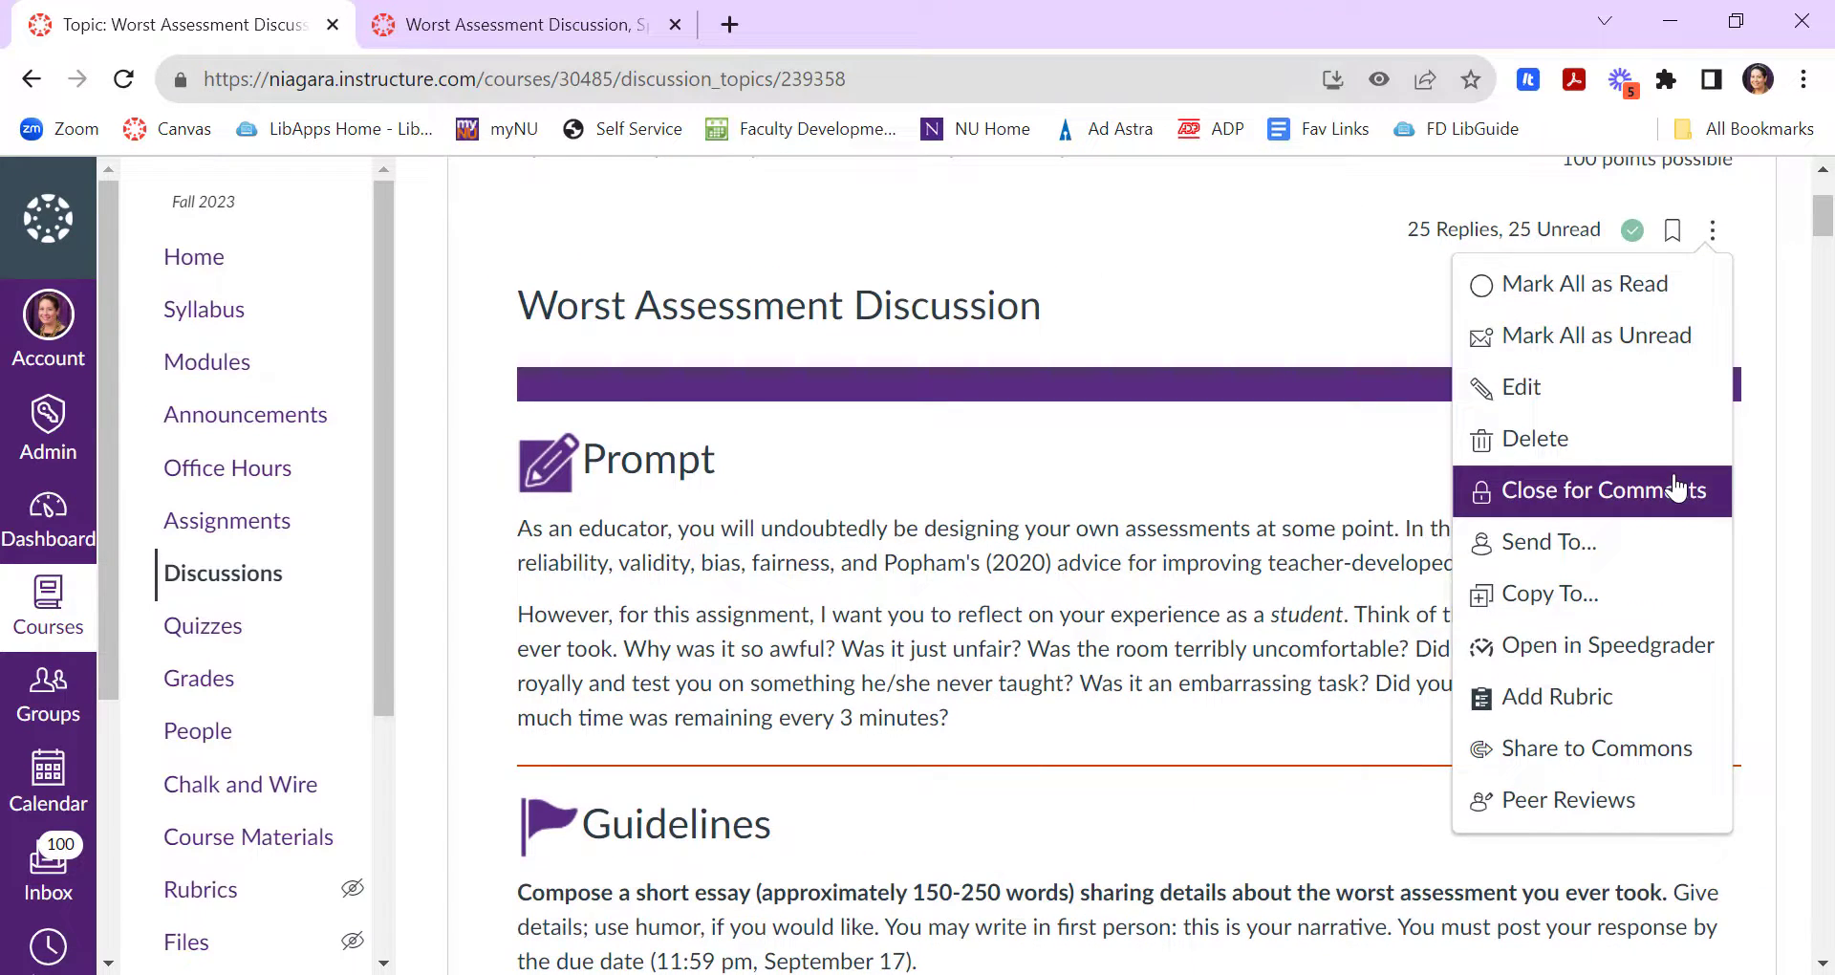